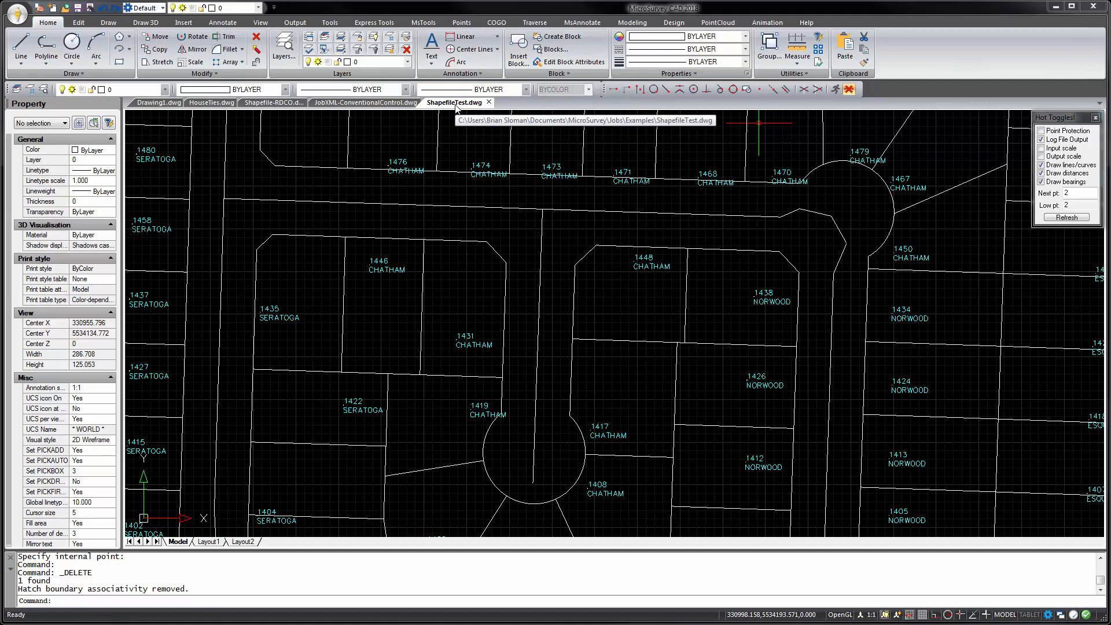
Step: Switch to the control points drawing and back to the subdivision drawing
click(363, 102)
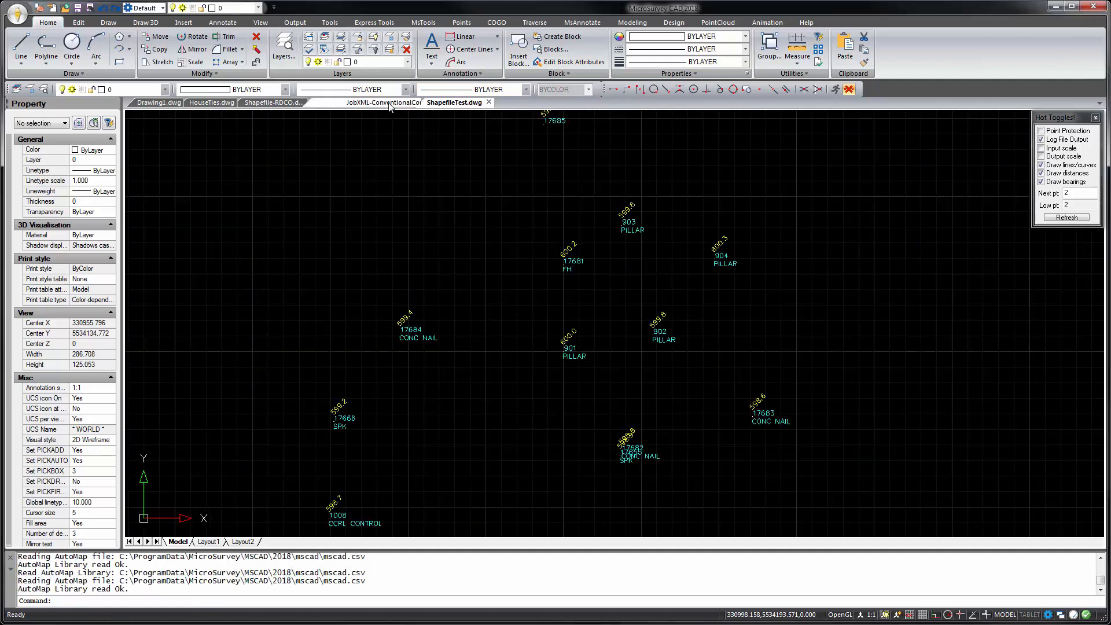
click(381, 102)
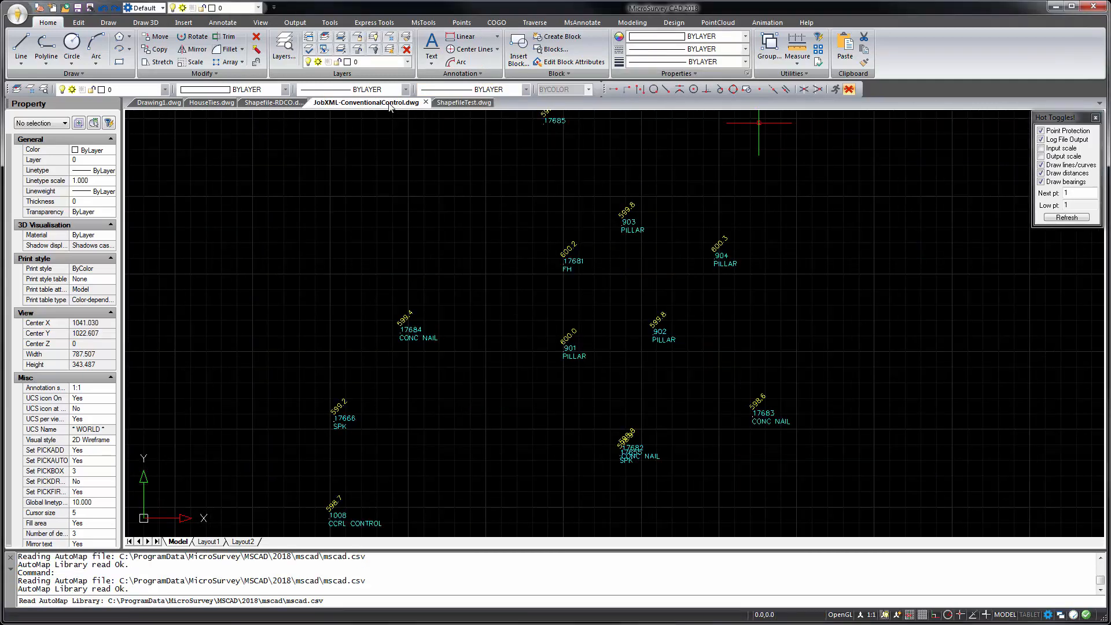
click(458, 102)
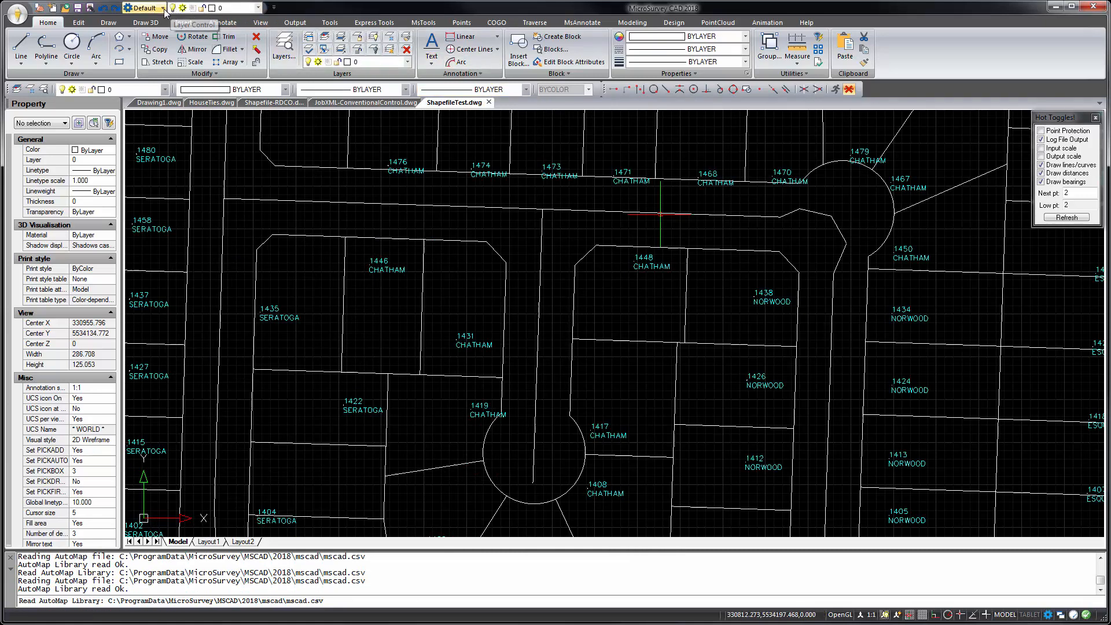
Step: Check the workspace and layer lists, then show the Draw commands
click(164, 8)
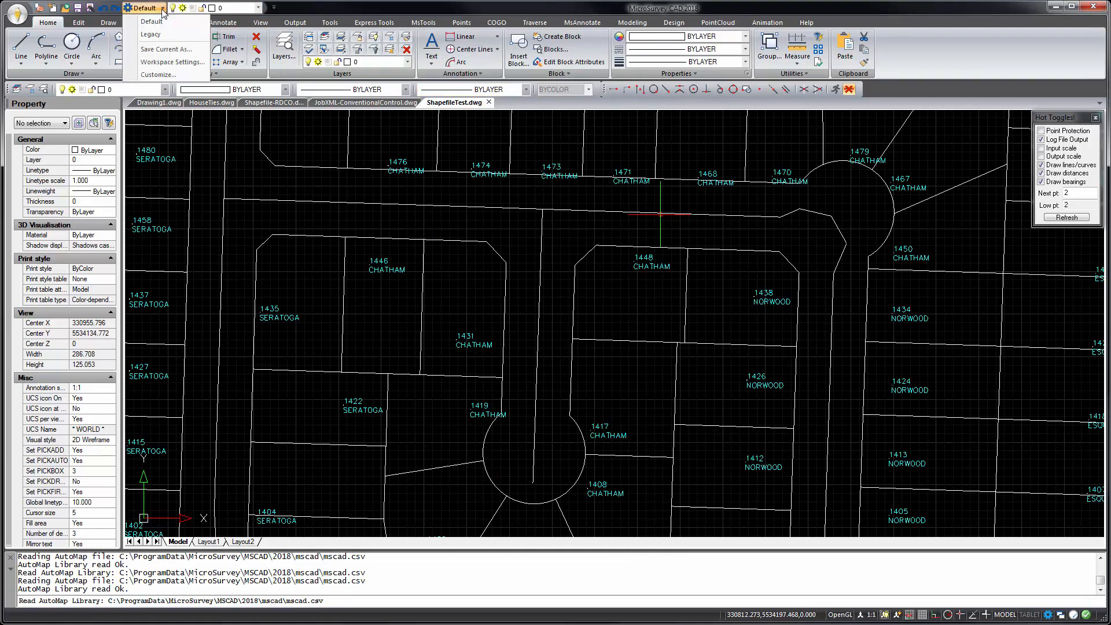
click(251, 9)
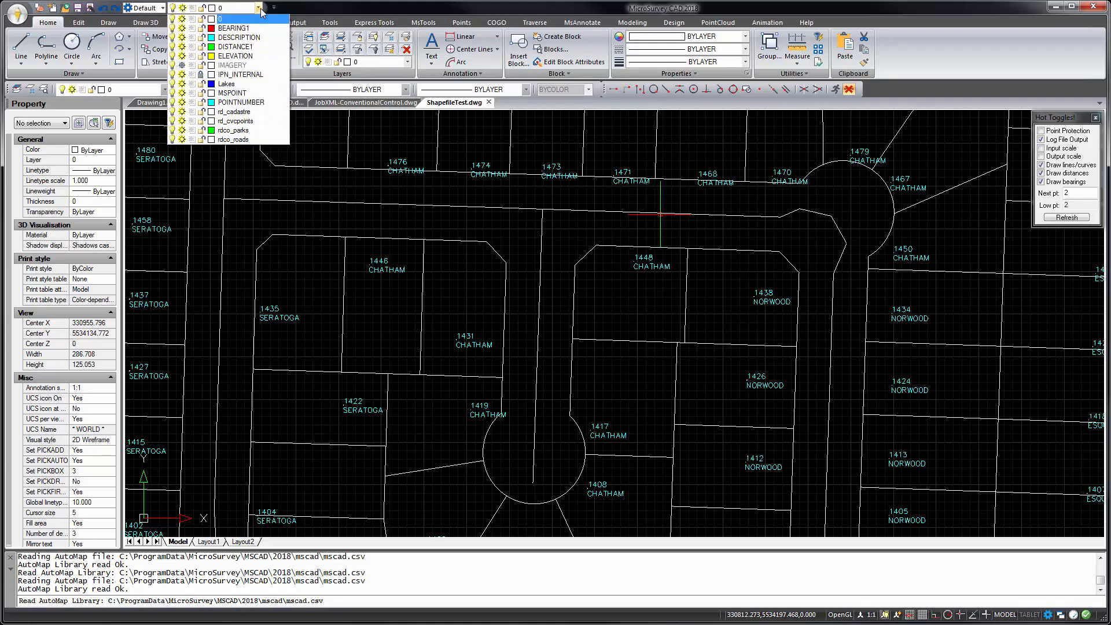
click(258, 8)
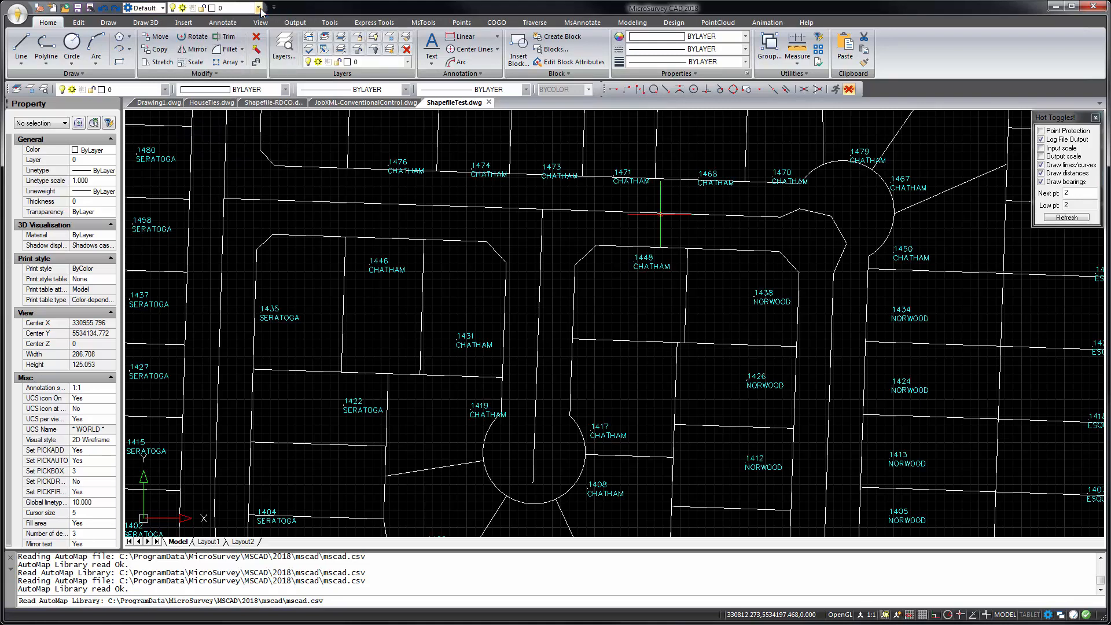
click(108, 22)
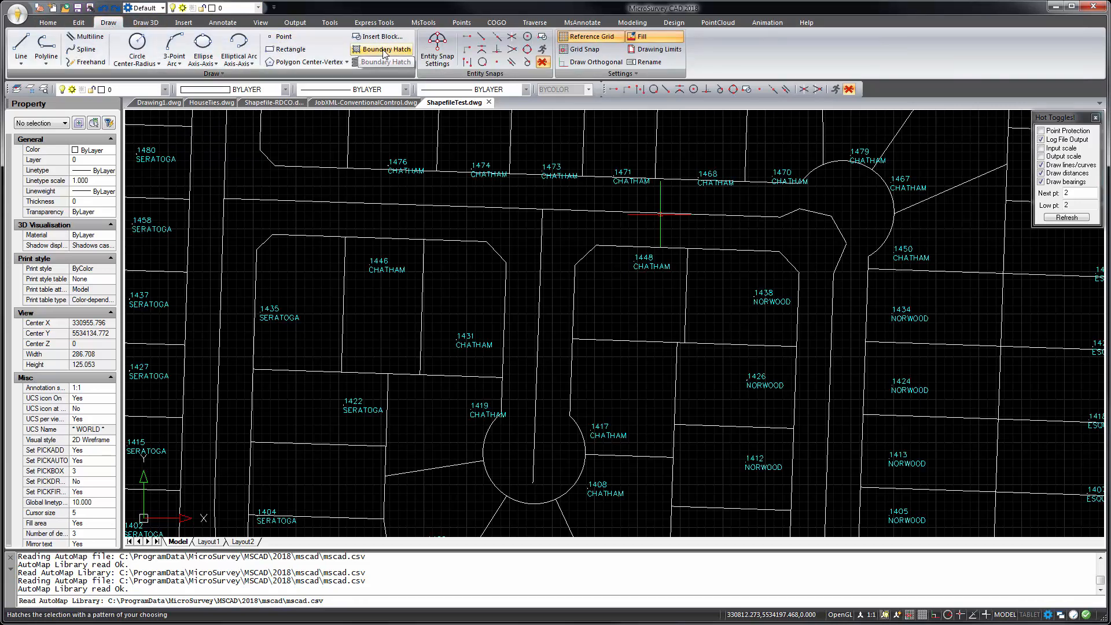
Step: Hatch lot 1446 CHATHAM with the ANSI31 pattern at scale 10, then start another hatch
click(381, 49)
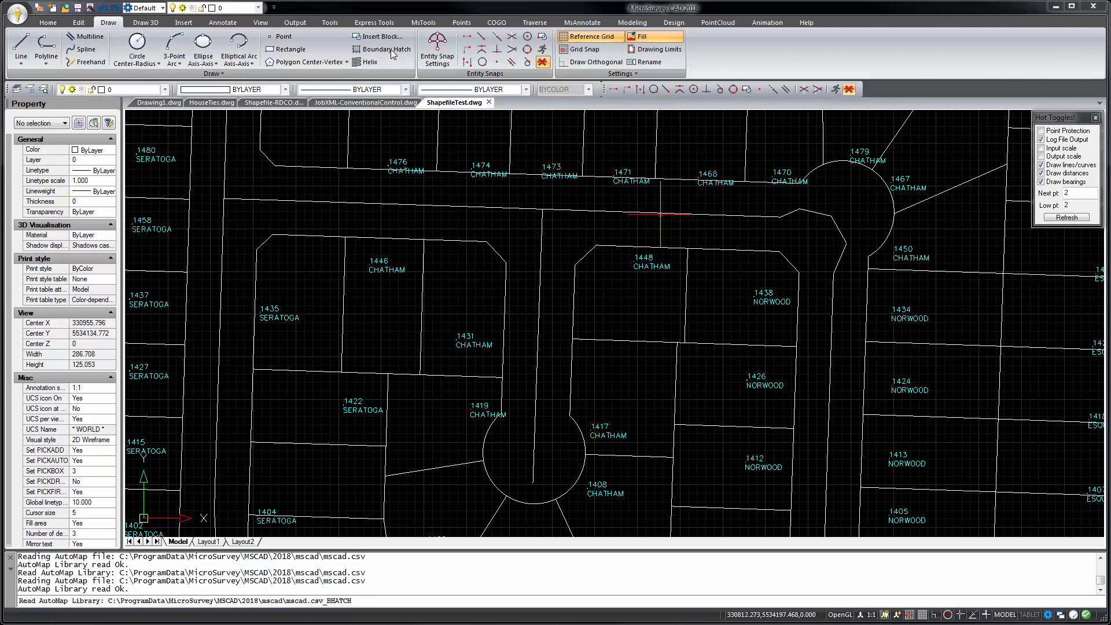
click(389, 48)
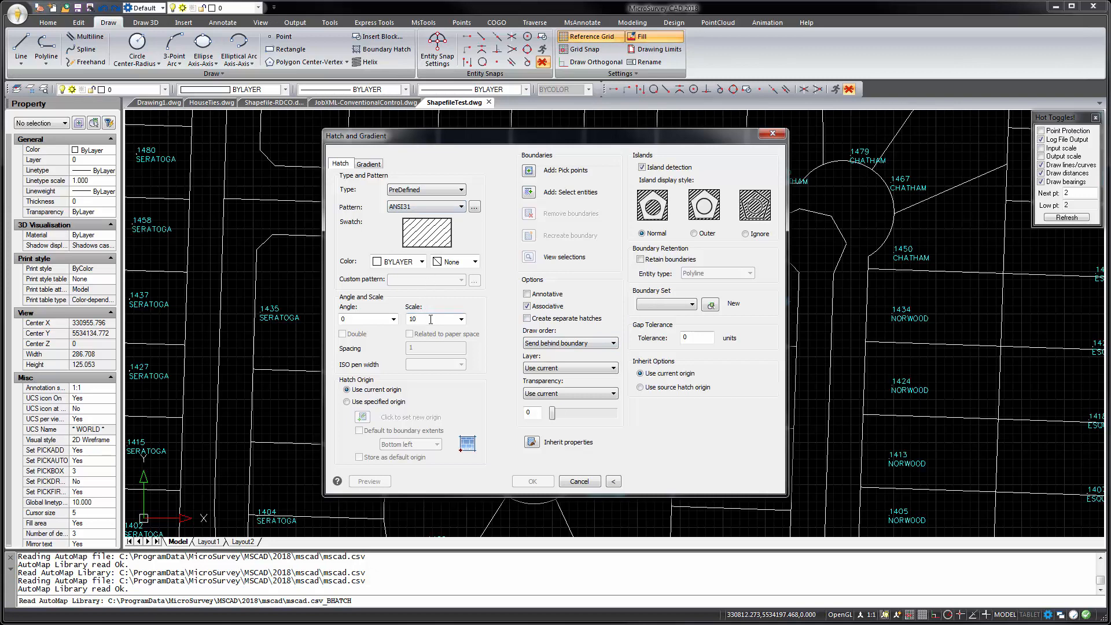
click(528, 170)
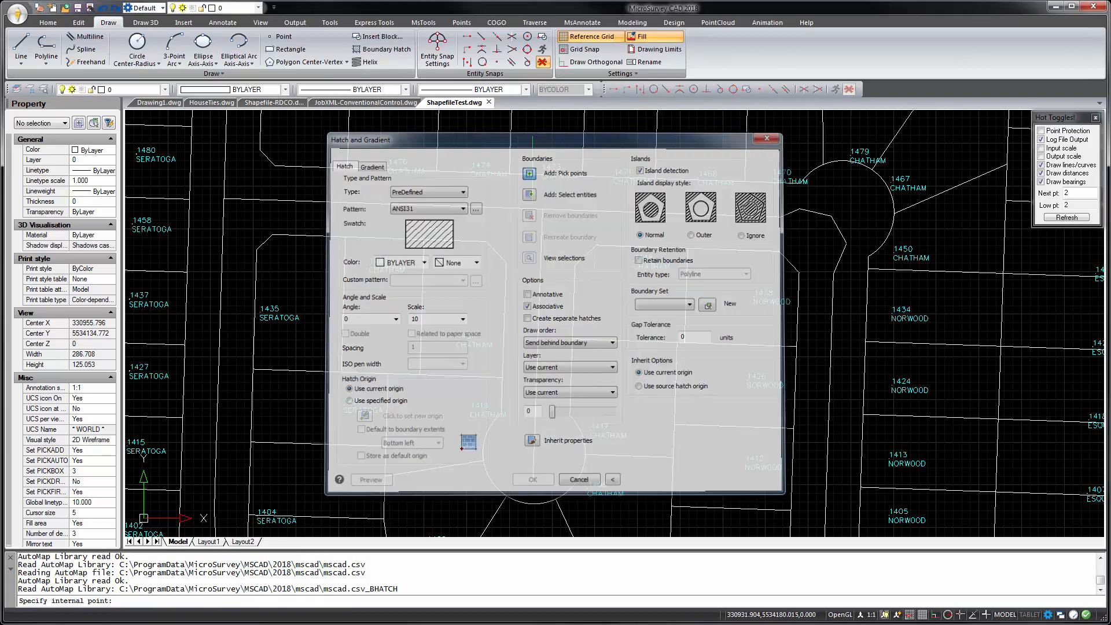
click(533, 479)
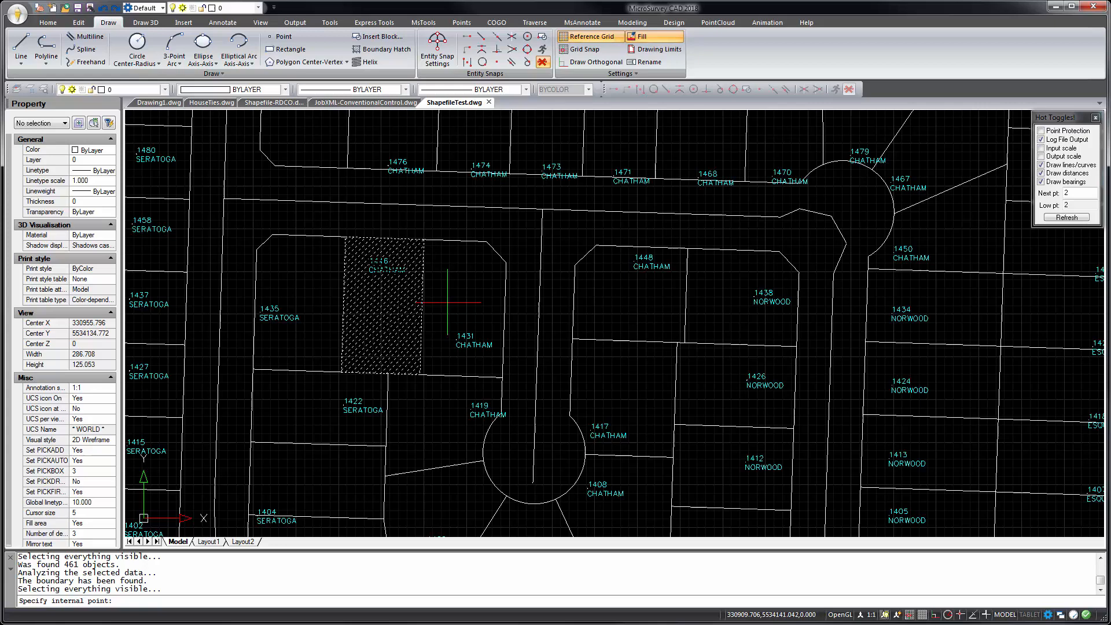
click(361, 49)
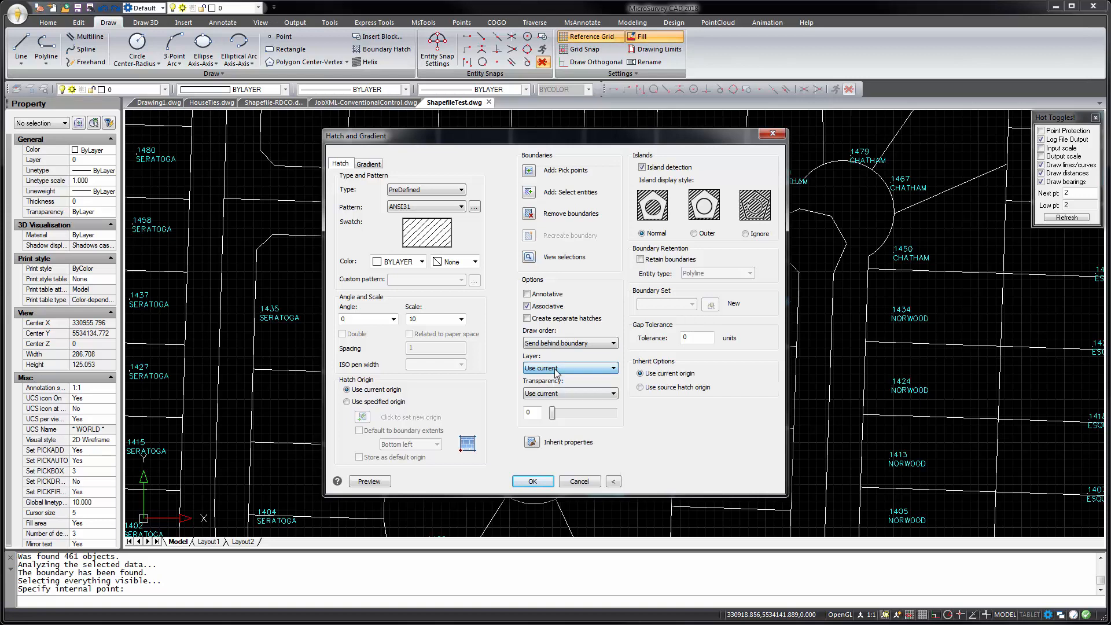
click(532, 481)
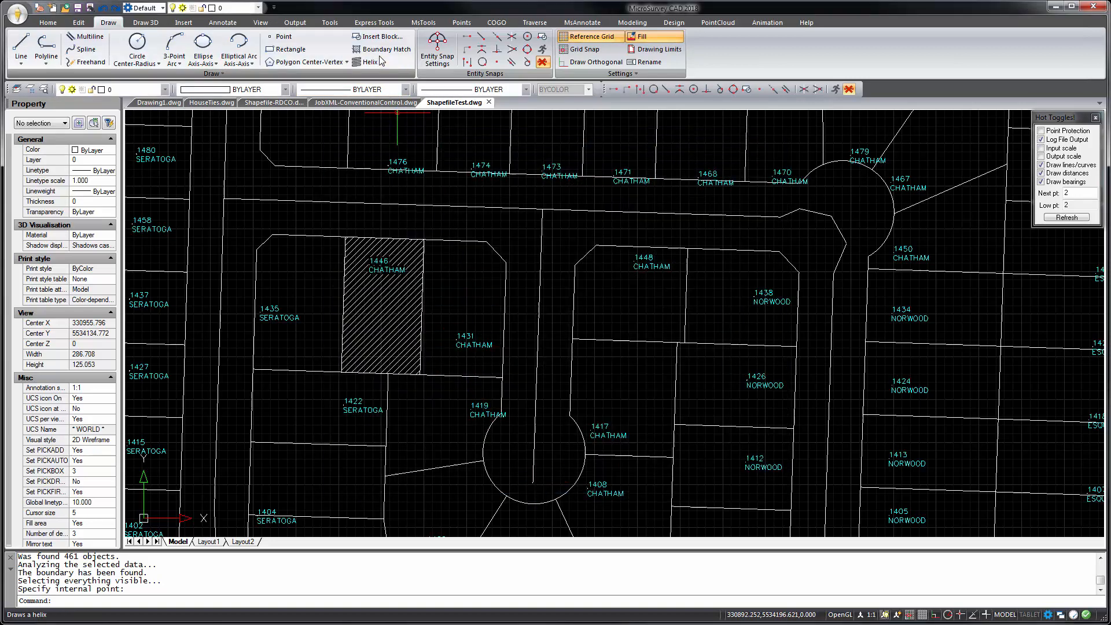
click(381, 49)
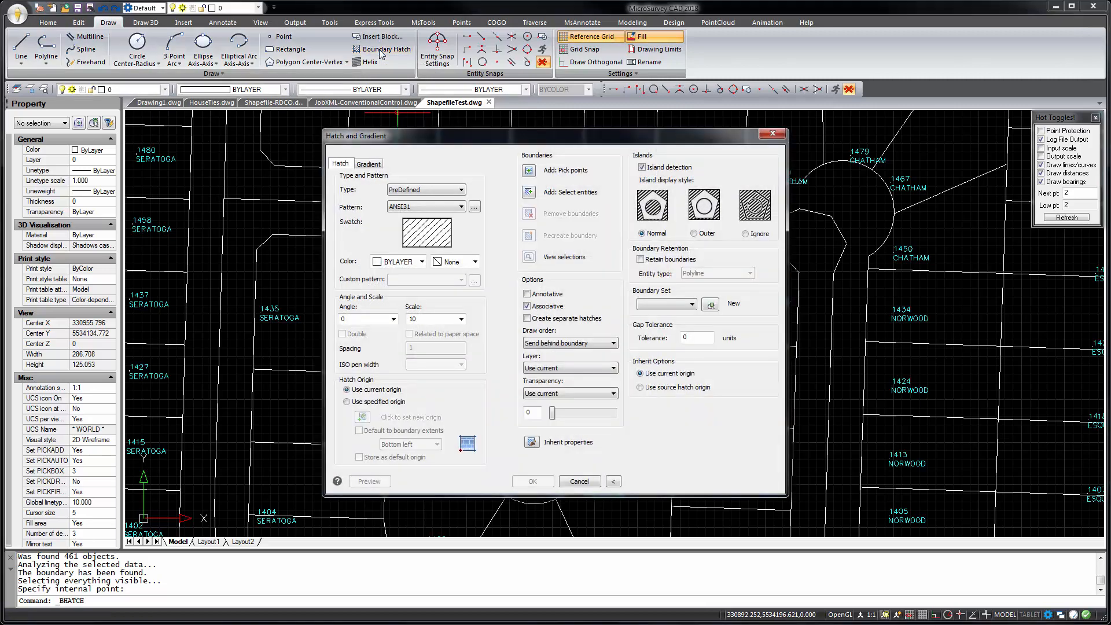
Step: Fill lot 1431 CHATHAM with the first two-colour blue-to-yellow gradient pattern
click(368, 163)
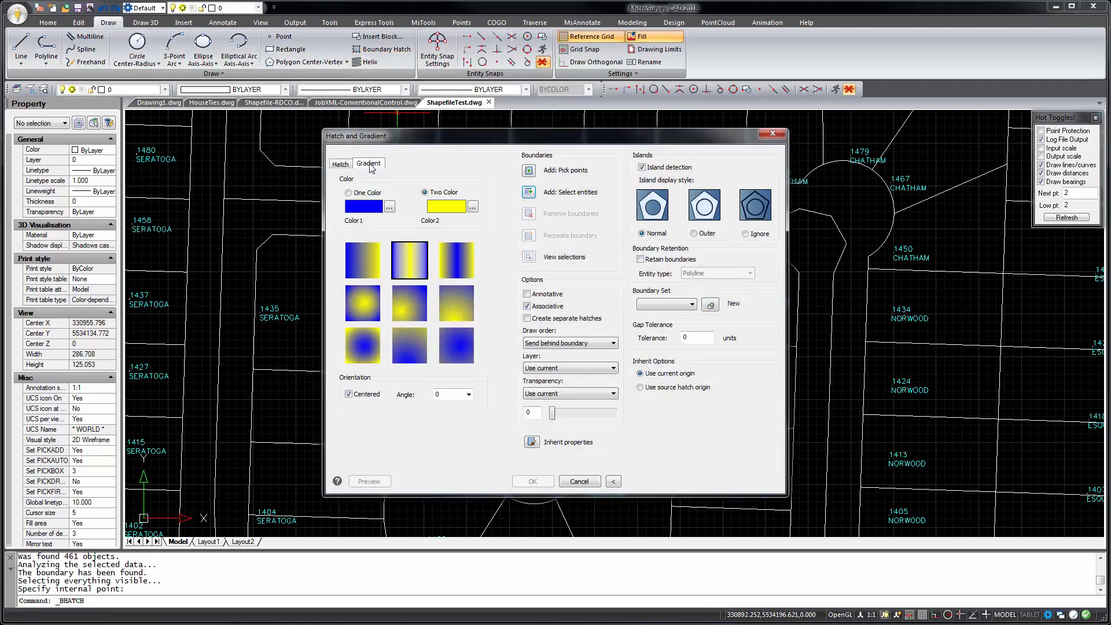
mouse_move(368, 228)
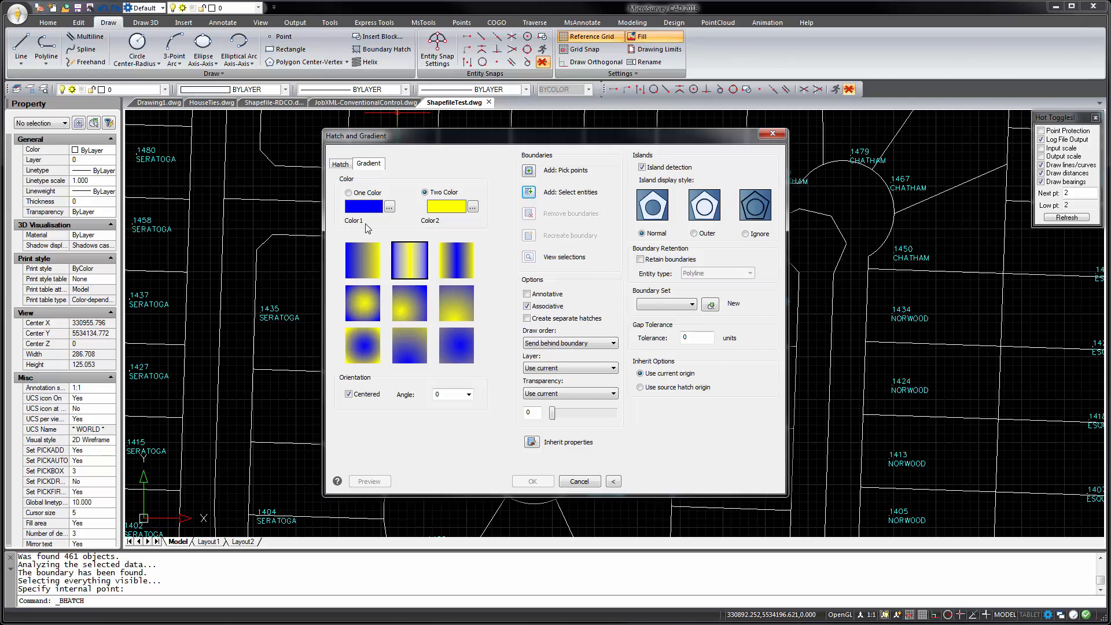
click(362, 259)
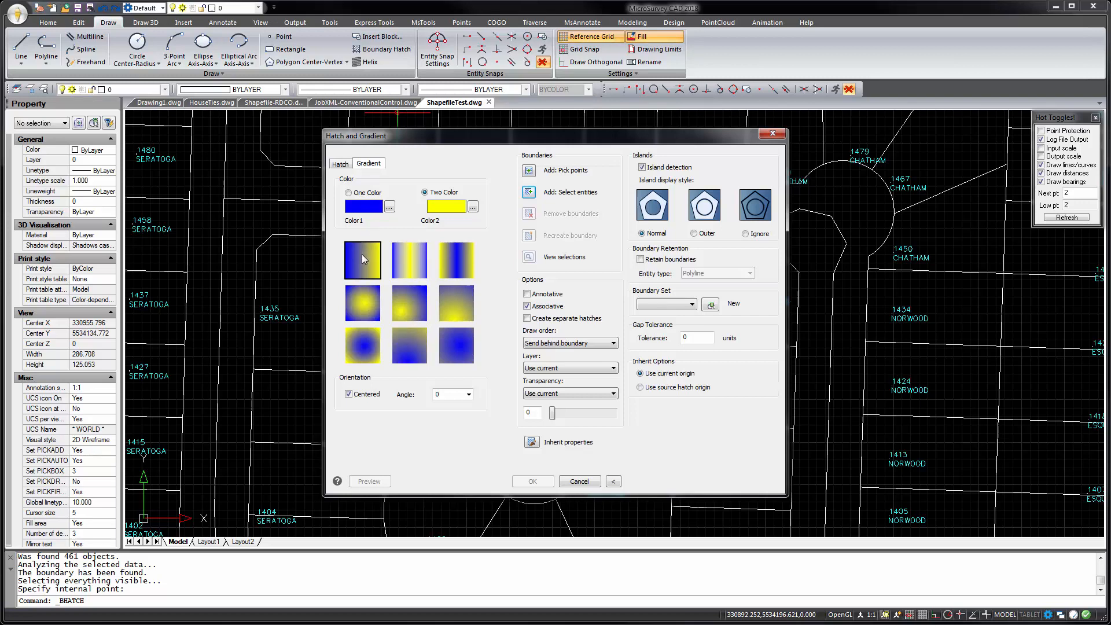
mouse_move(551, 498)
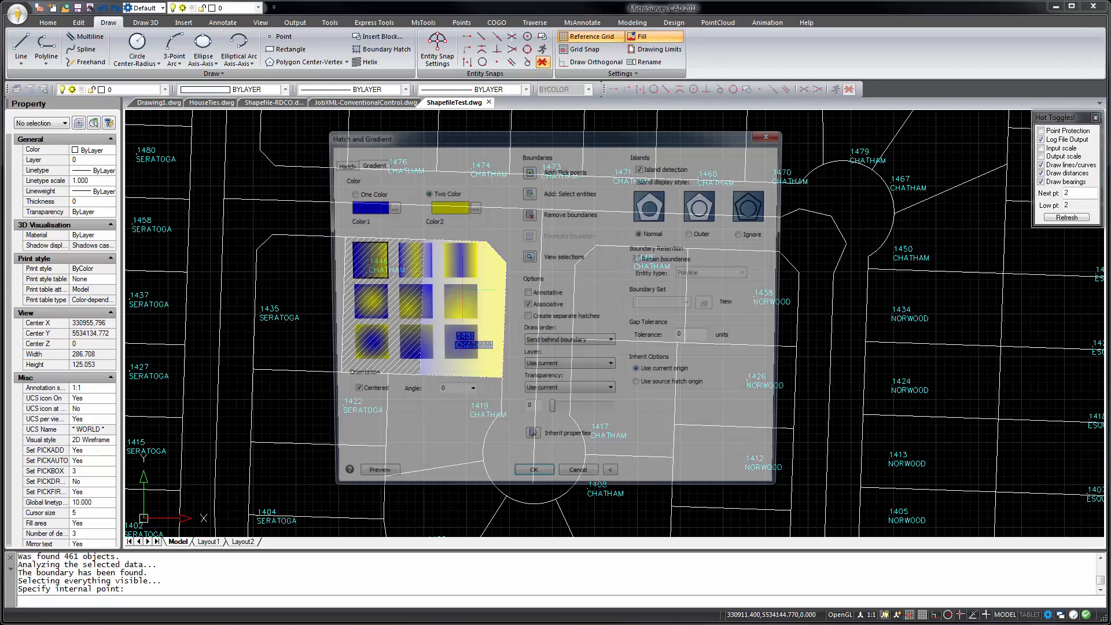
click(532, 468)
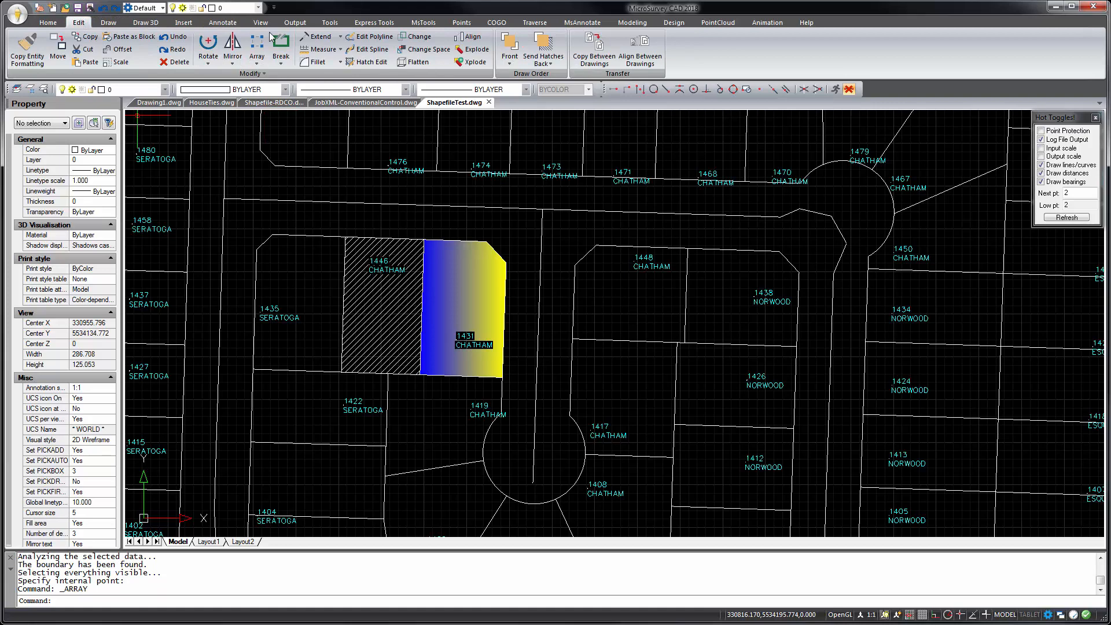
Step: Cancel an Array command and show the Annotate commands
click(257, 49)
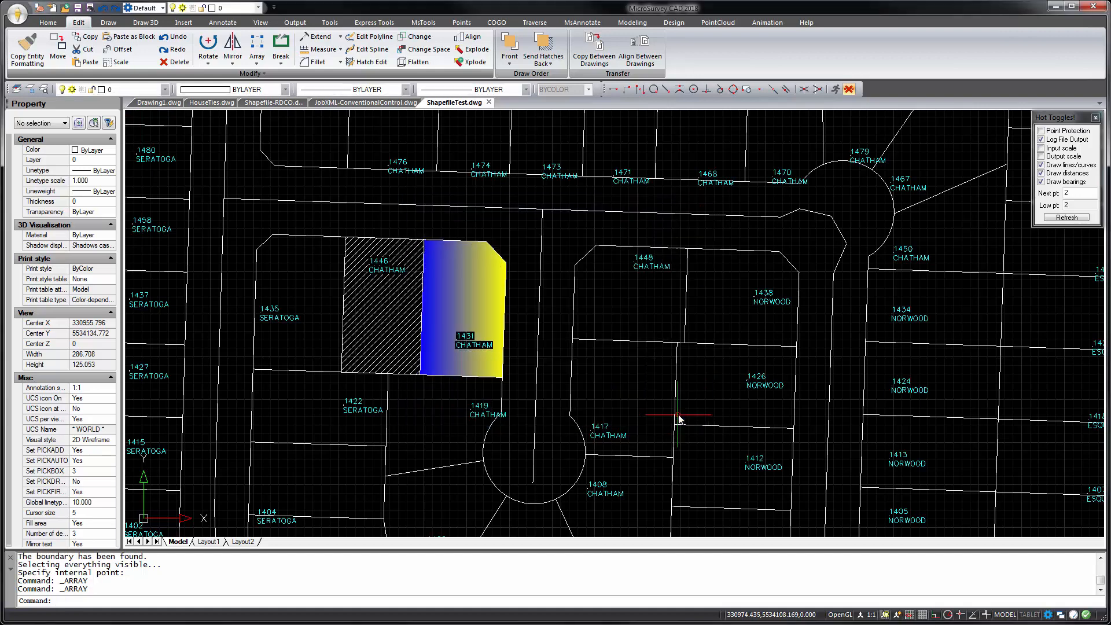
click(222, 21)
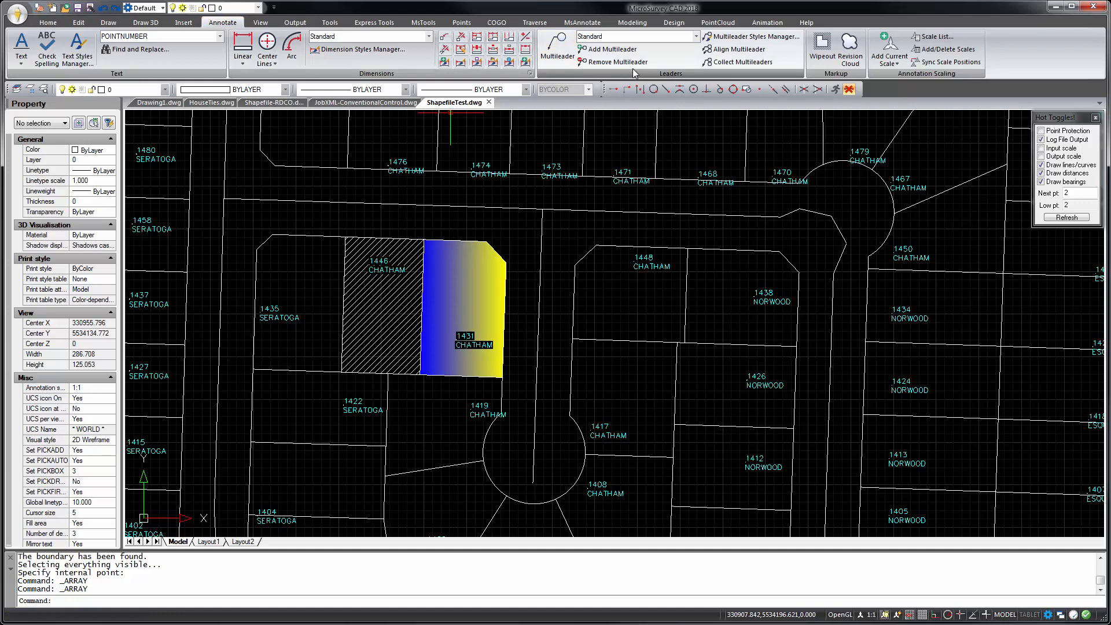
mouse_move(557, 53)
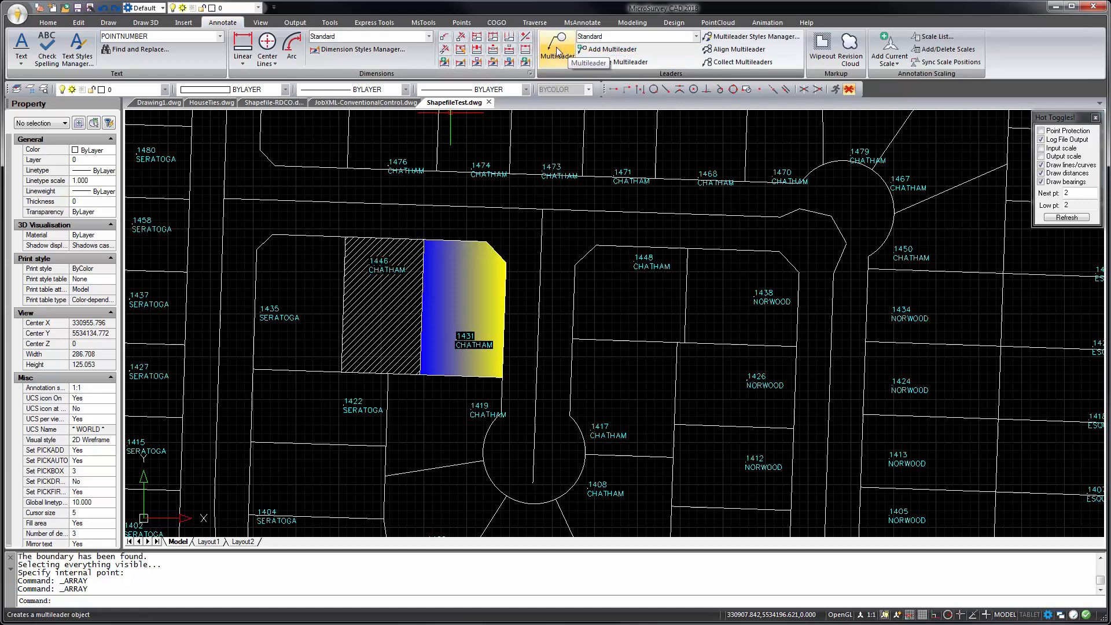
Step: Add a multileader labelled 'road' pointing into the cul-de-sac, keeping the text
click(558, 46)
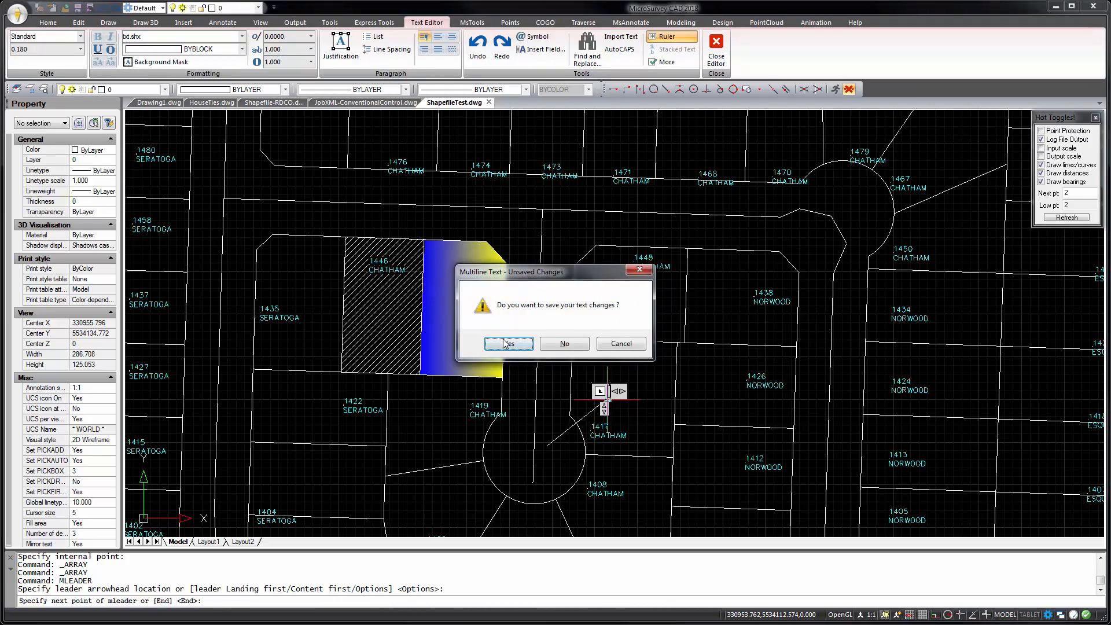
click(509, 343)
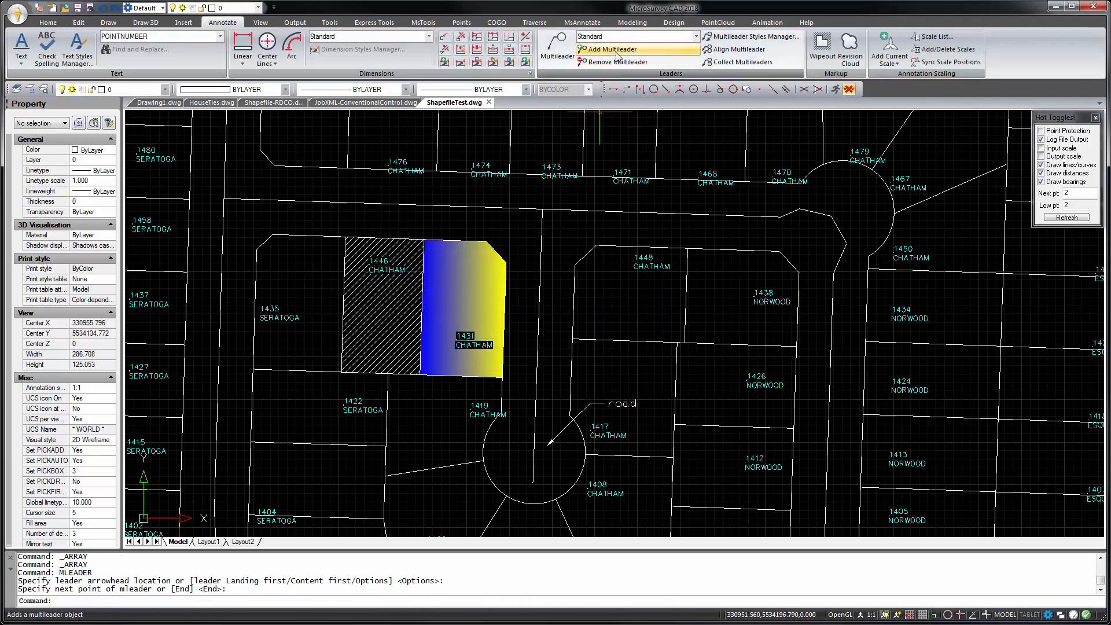
Step: Add extra leader arrows to the road label so it points into three streets
click(617, 49)
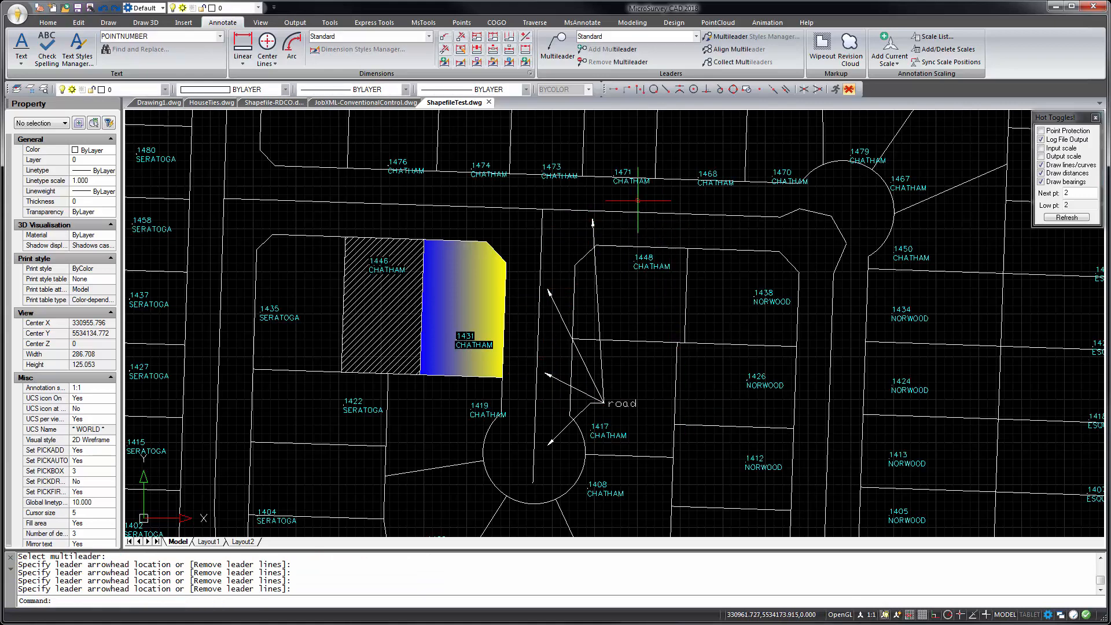
right_click(560, 311)
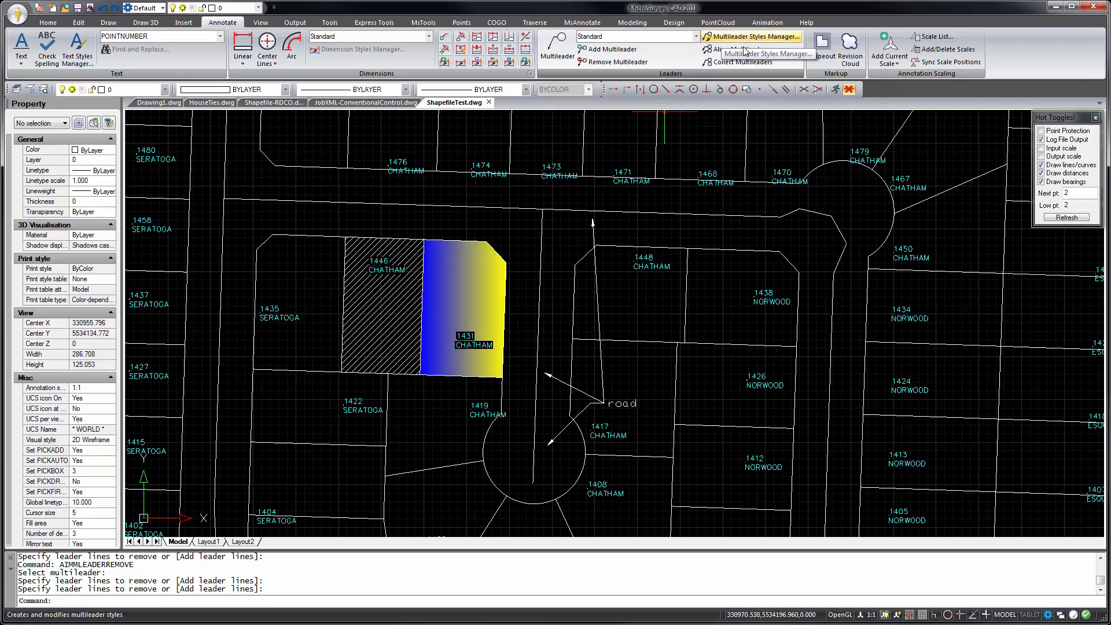
mouse_move(751, 49)
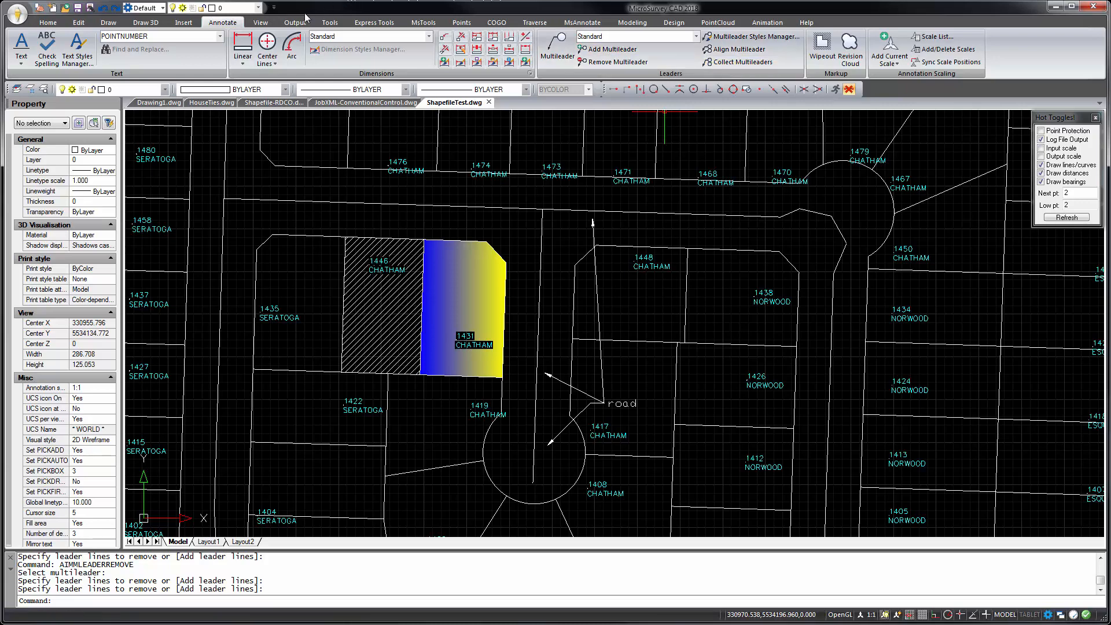
Step: Start an eTransmit package without saving the drawing, then cancel it
click(295, 22)
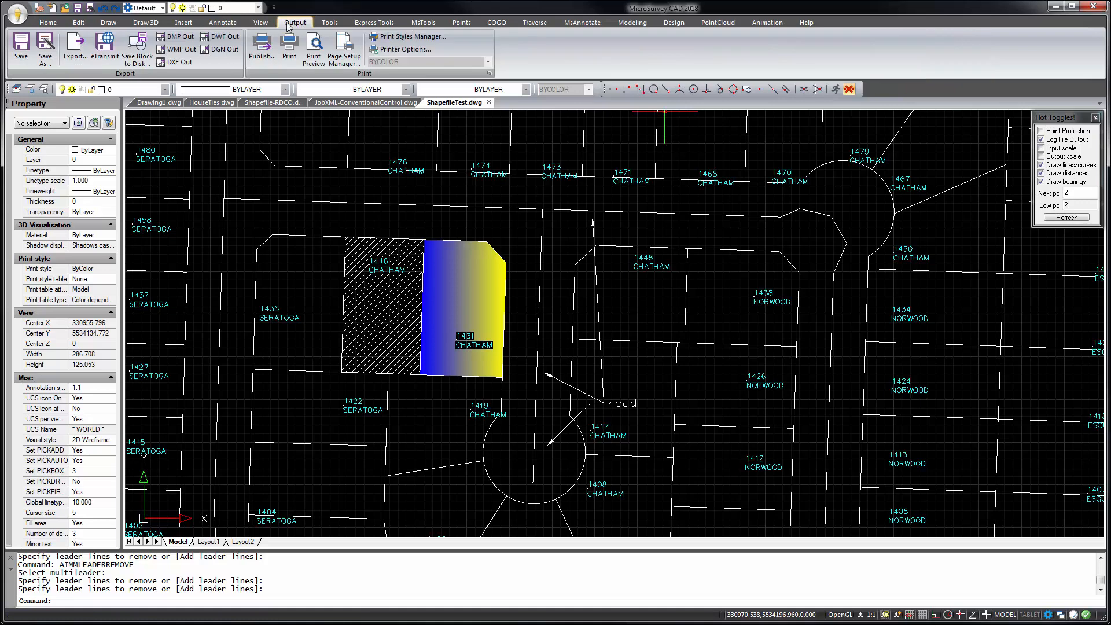
mouse_move(103, 47)
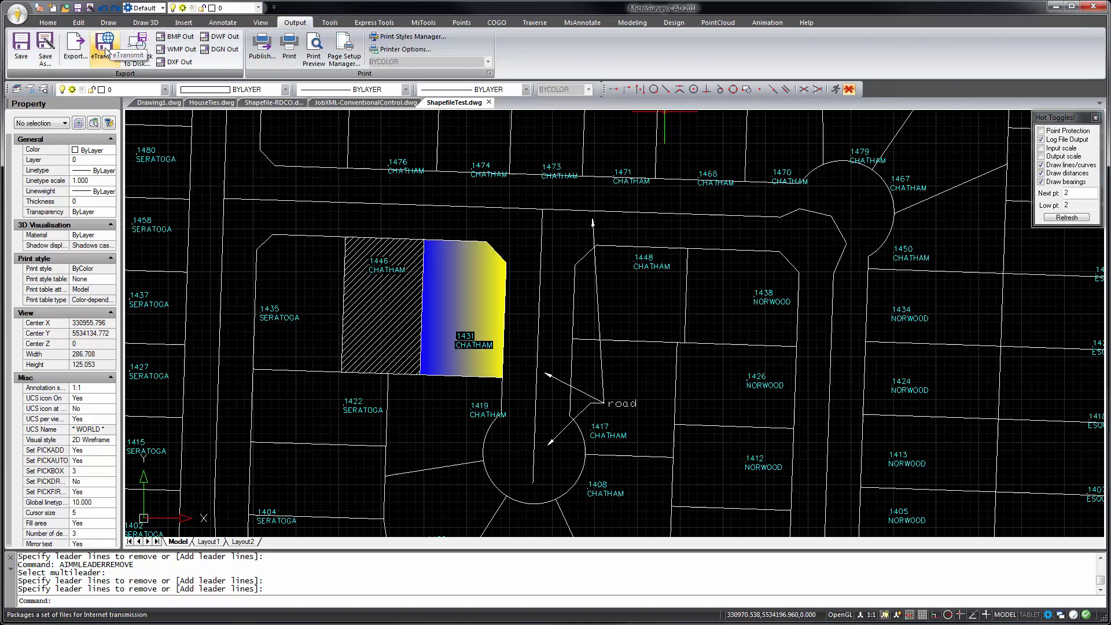
click(103, 44)
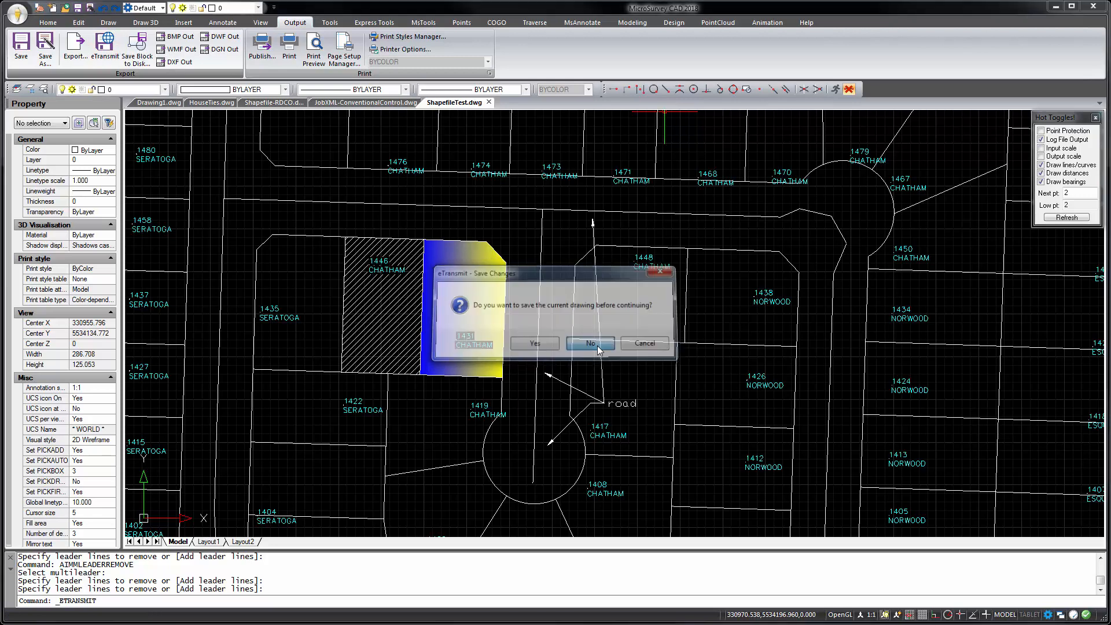
click(590, 343)
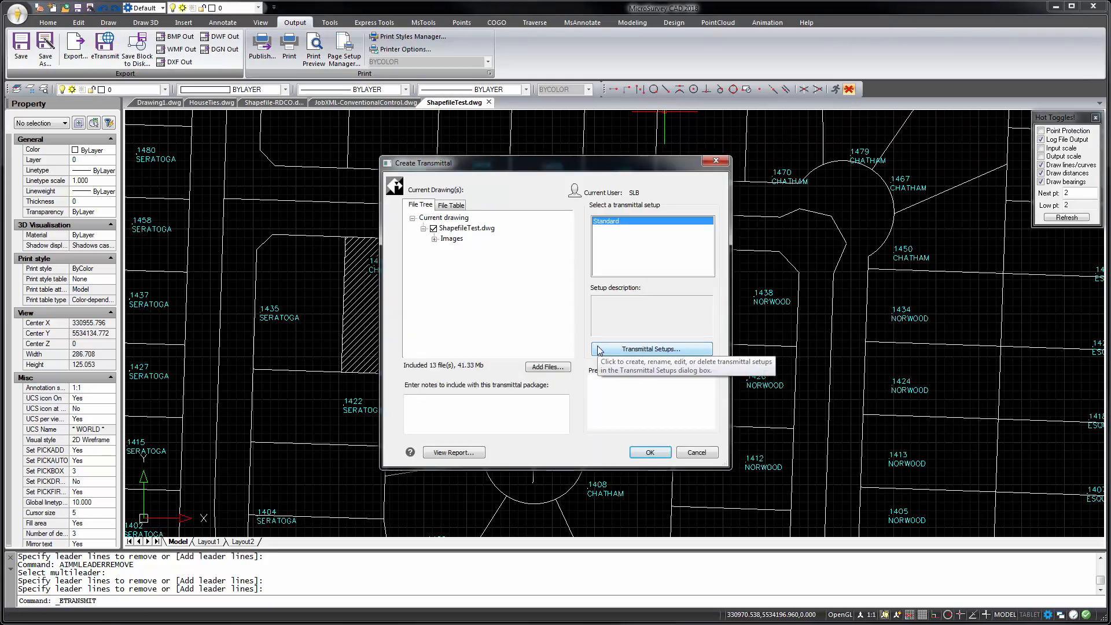
mouse_move(578, 290)
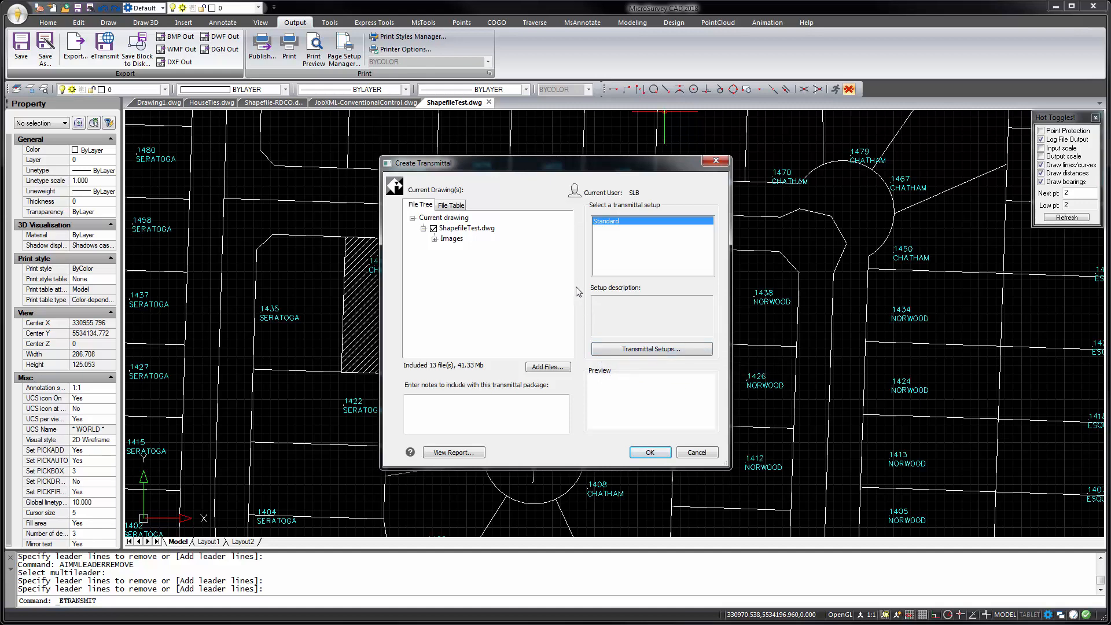
mouse_move(496, 259)
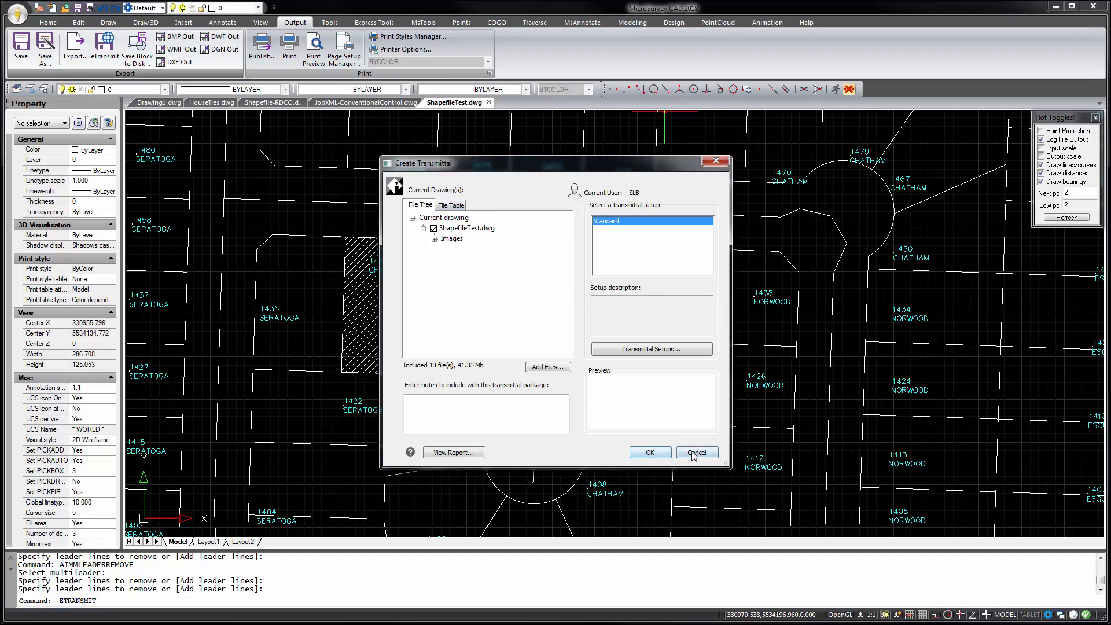
click(695, 453)
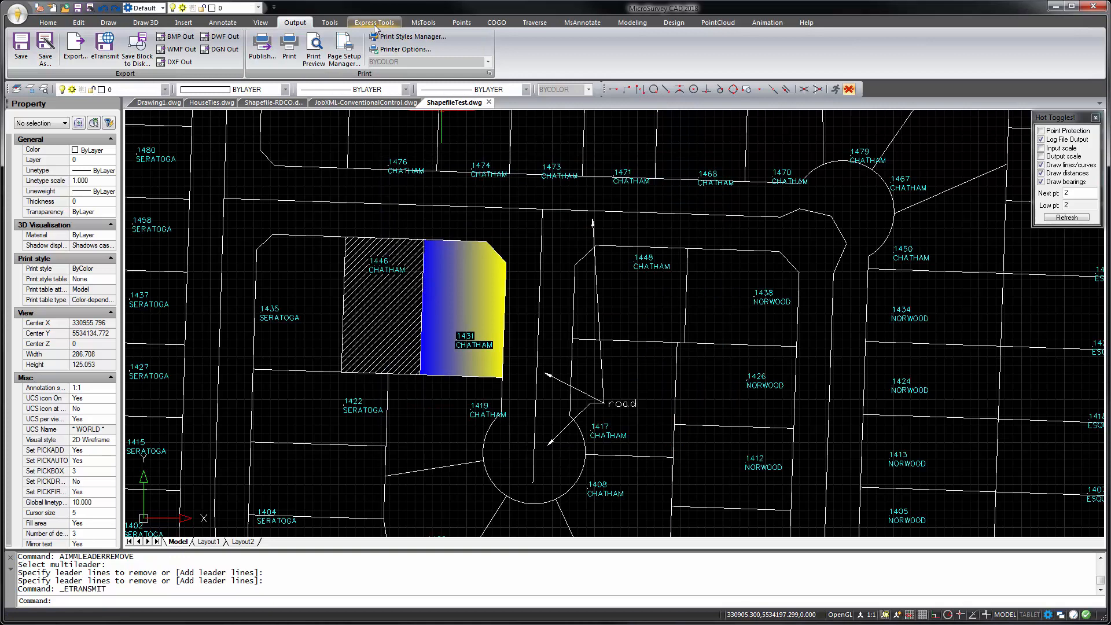
Step: Show the Express Tools utilities and reach the Multiline Styles Manager
click(374, 22)
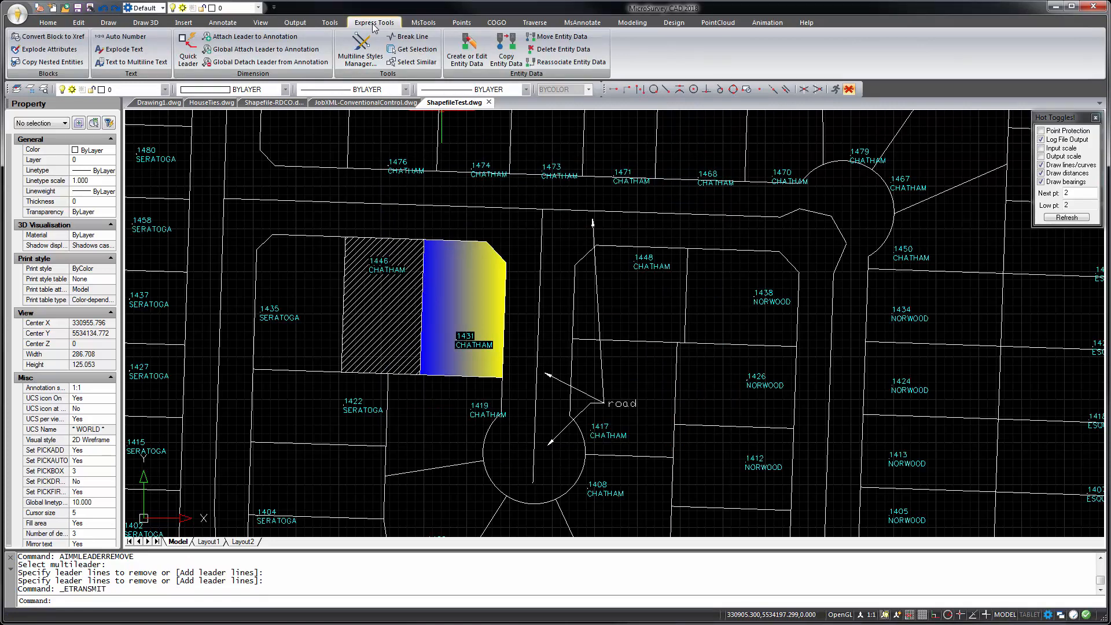
mouse_move(47, 36)
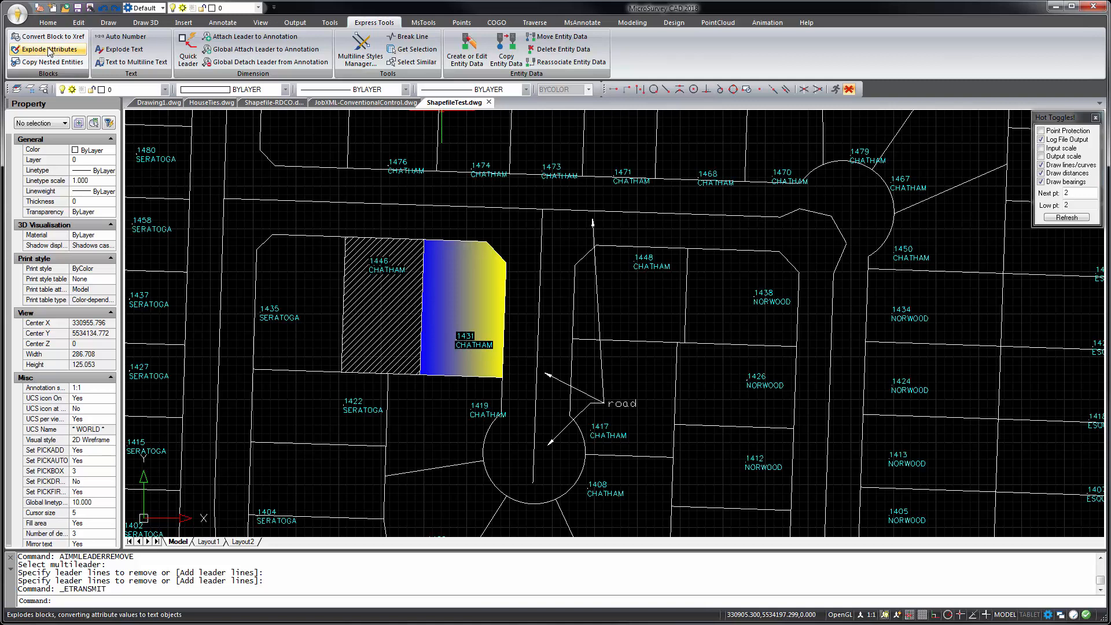
mouse_move(47, 63)
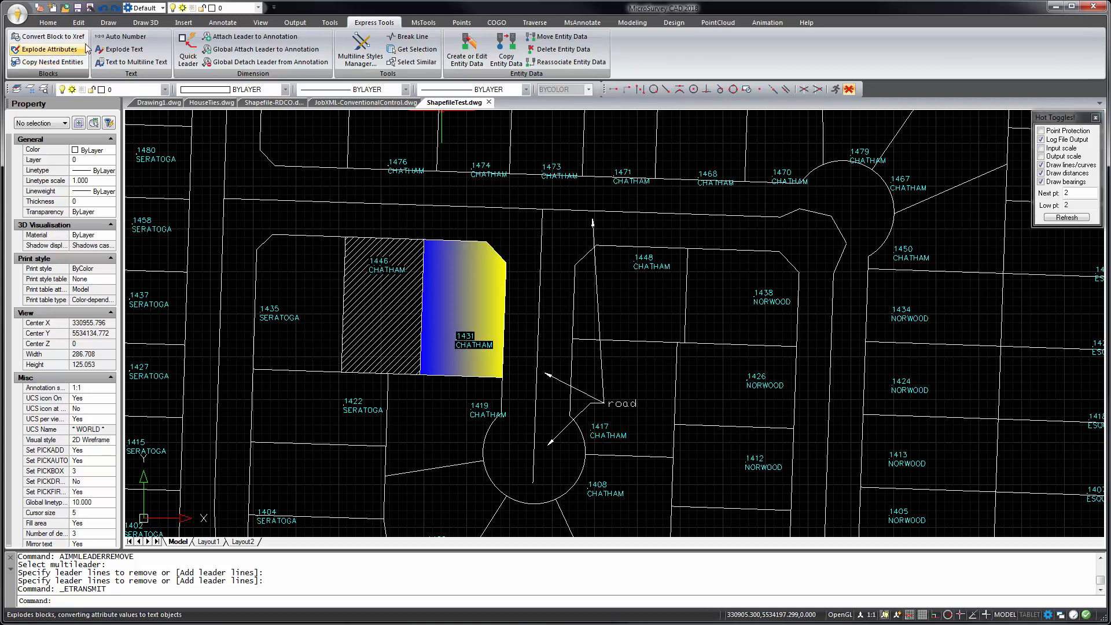
mouse_move(128, 36)
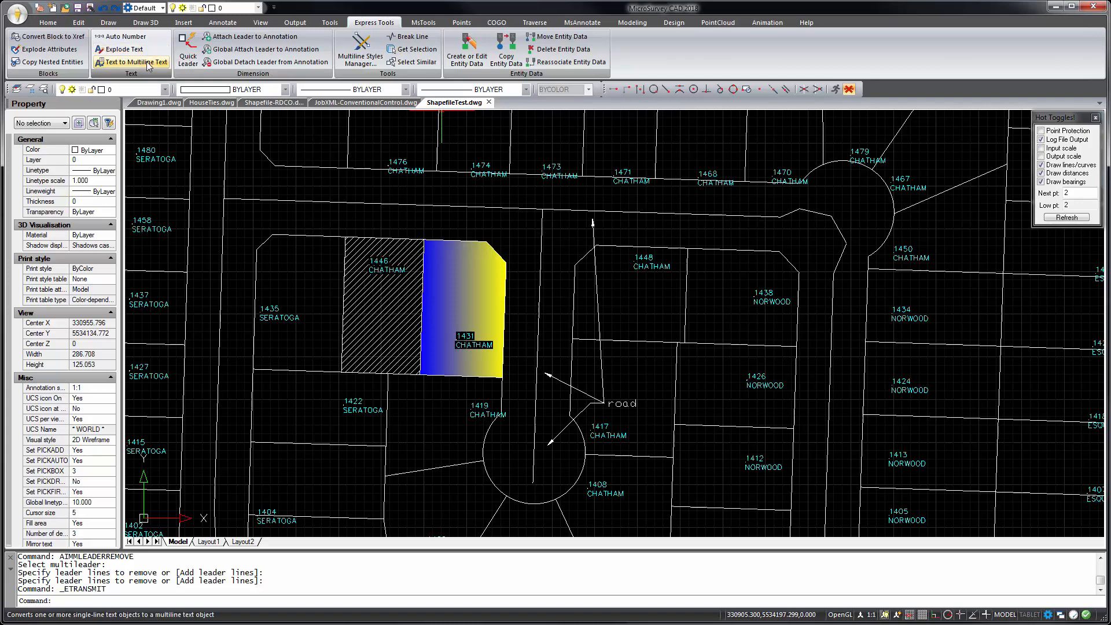
mouse_move(134, 62)
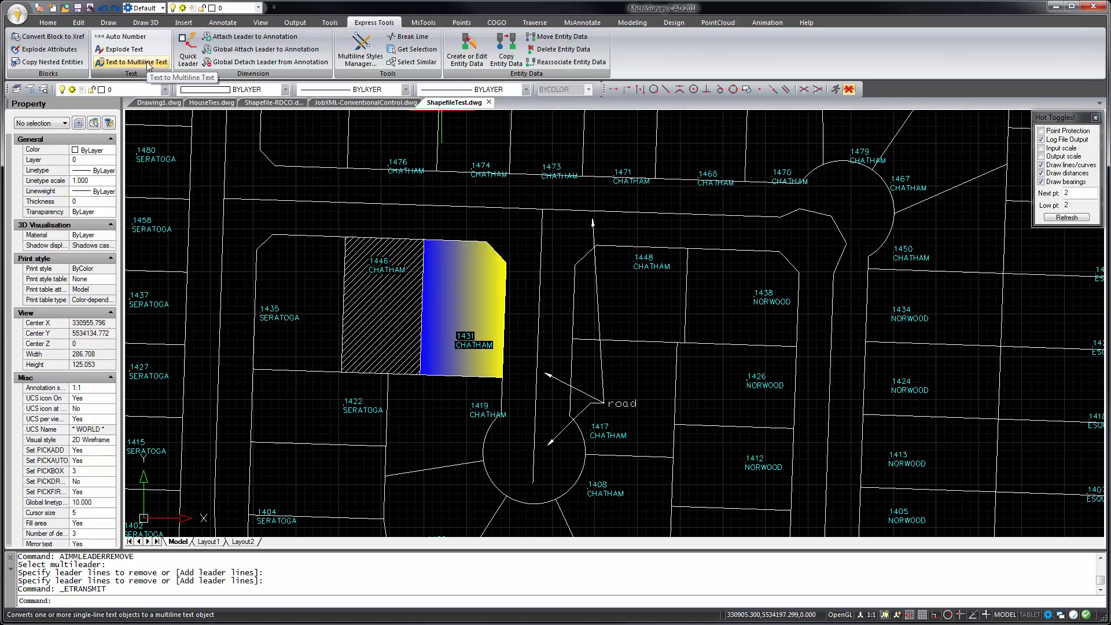
mouse_move(187, 46)
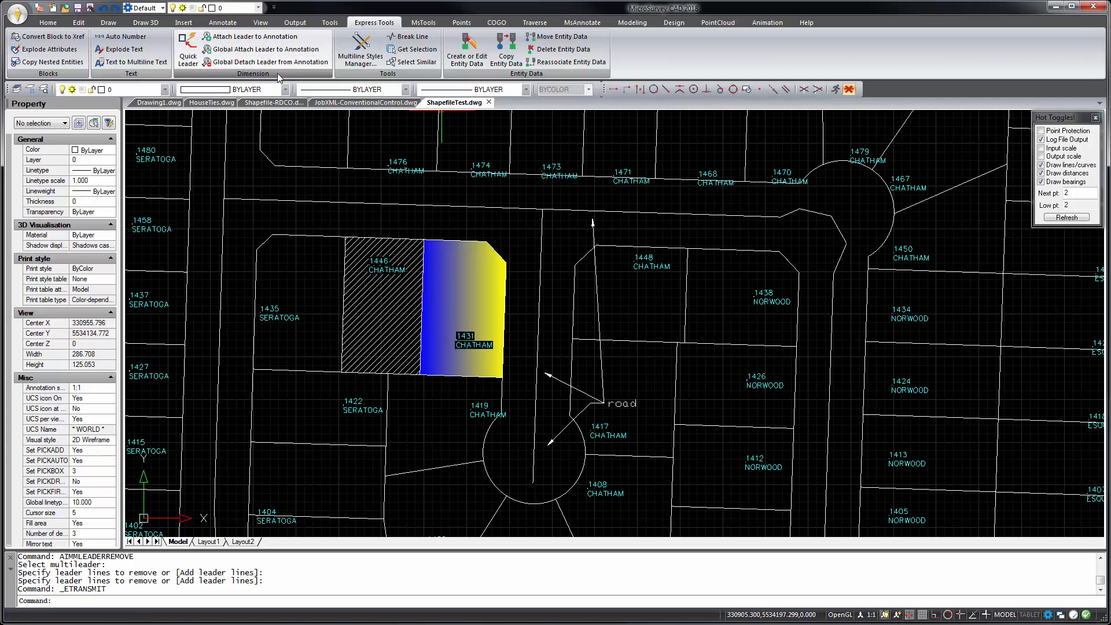
mouse_move(409, 36)
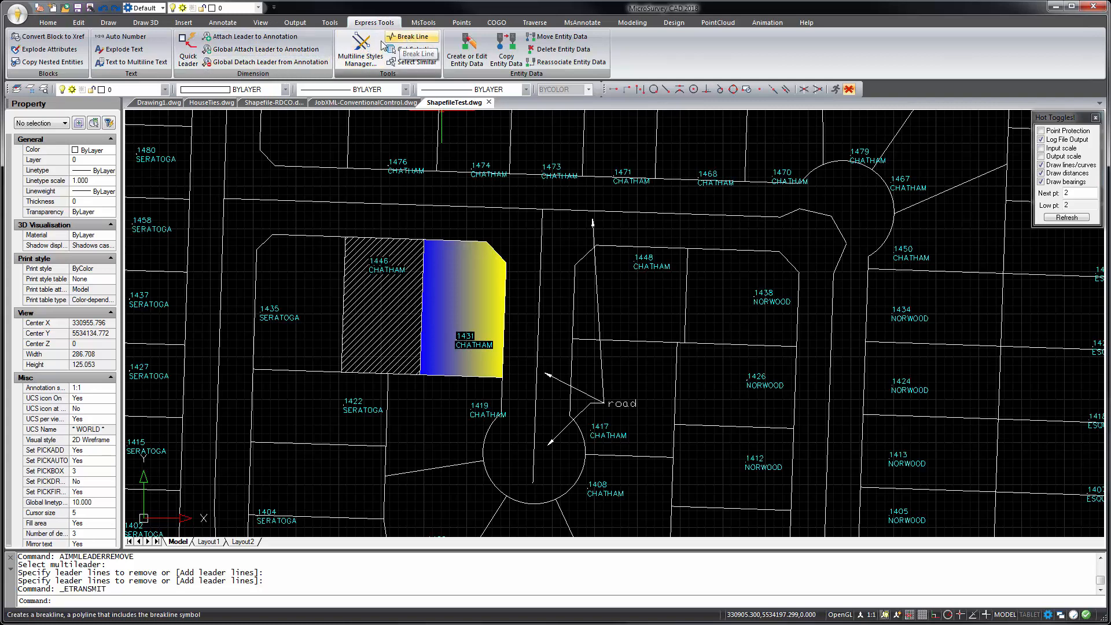
mouse_move(360, 52)
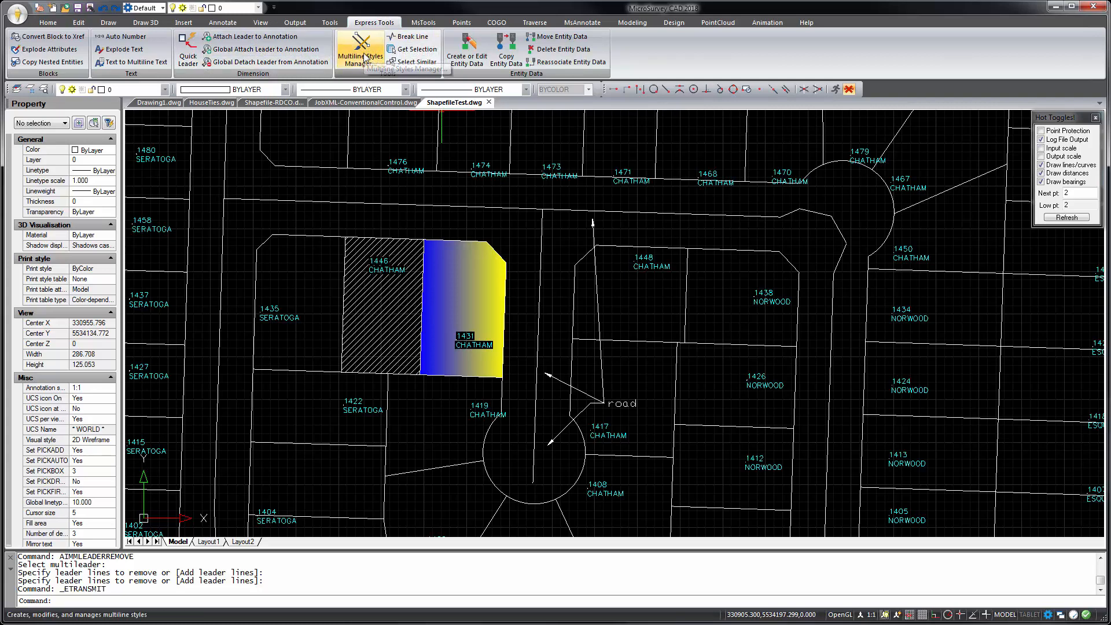
click(107, 22)
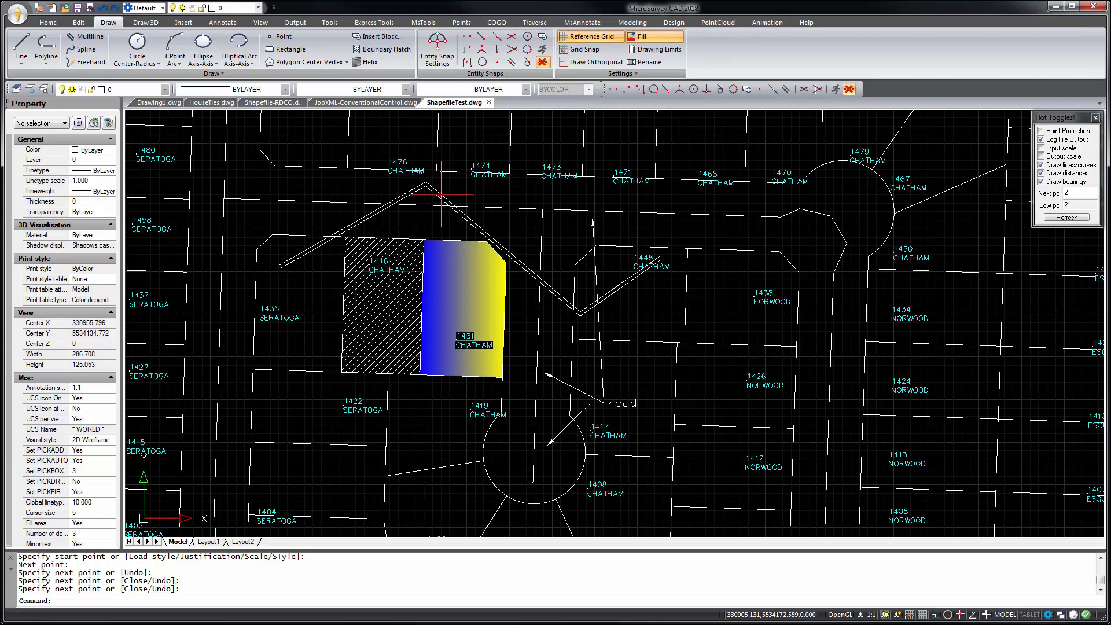
Step: Return to the Express Tools ribbon after drawing the zigzag multiline
click(374, 22)
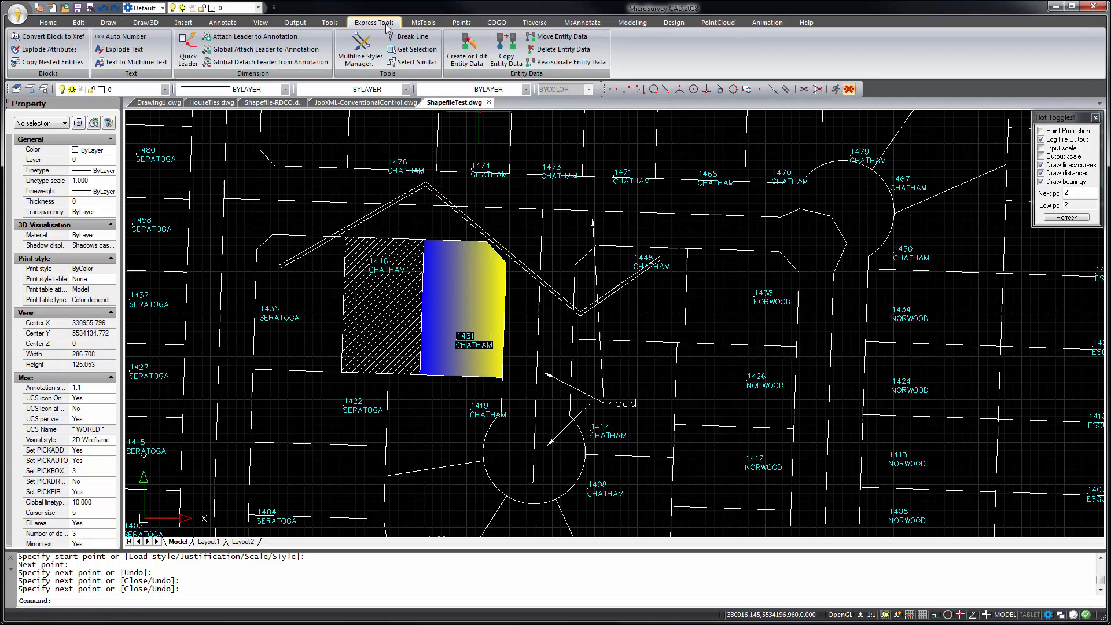
Step: Create multiline style Test with line start caps, outer-arc end caps and shown joints
click(359, 49)
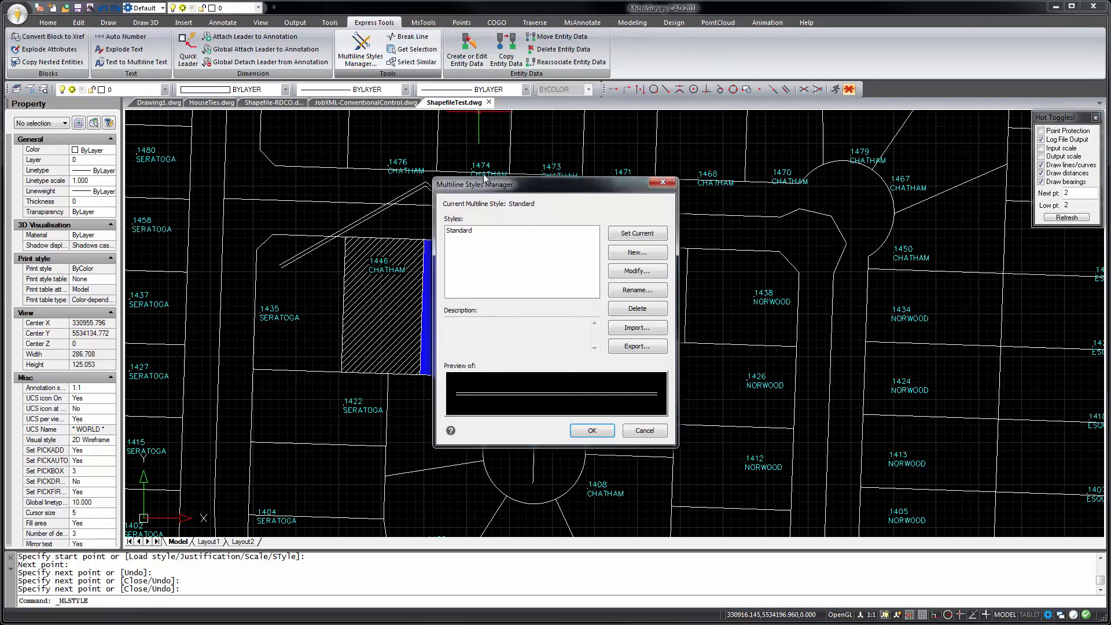
click(635, 254)
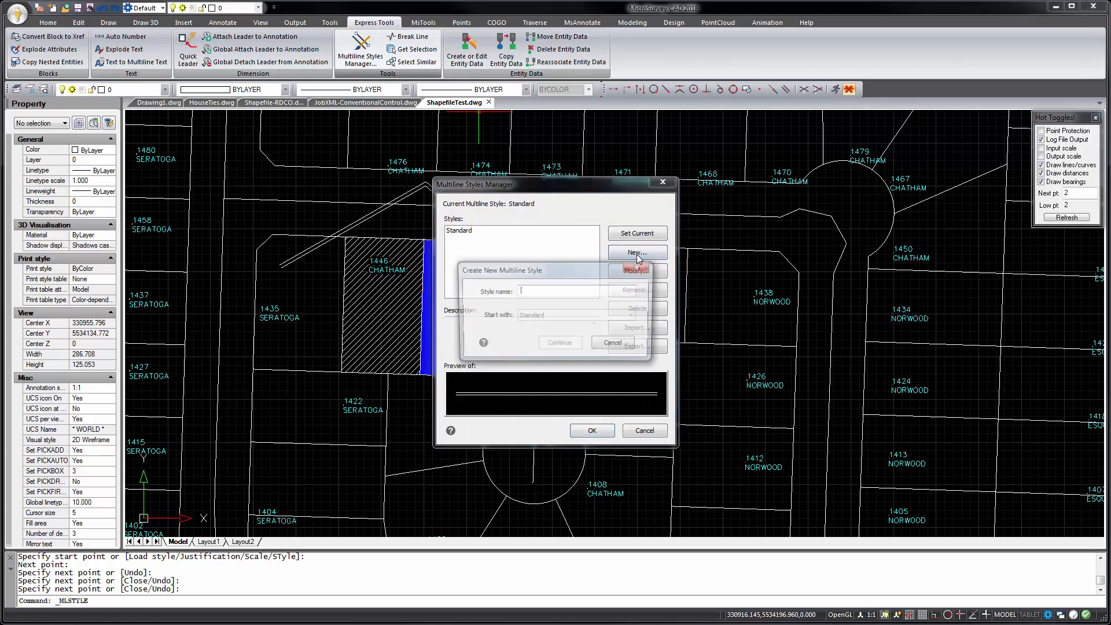
text(Twe)
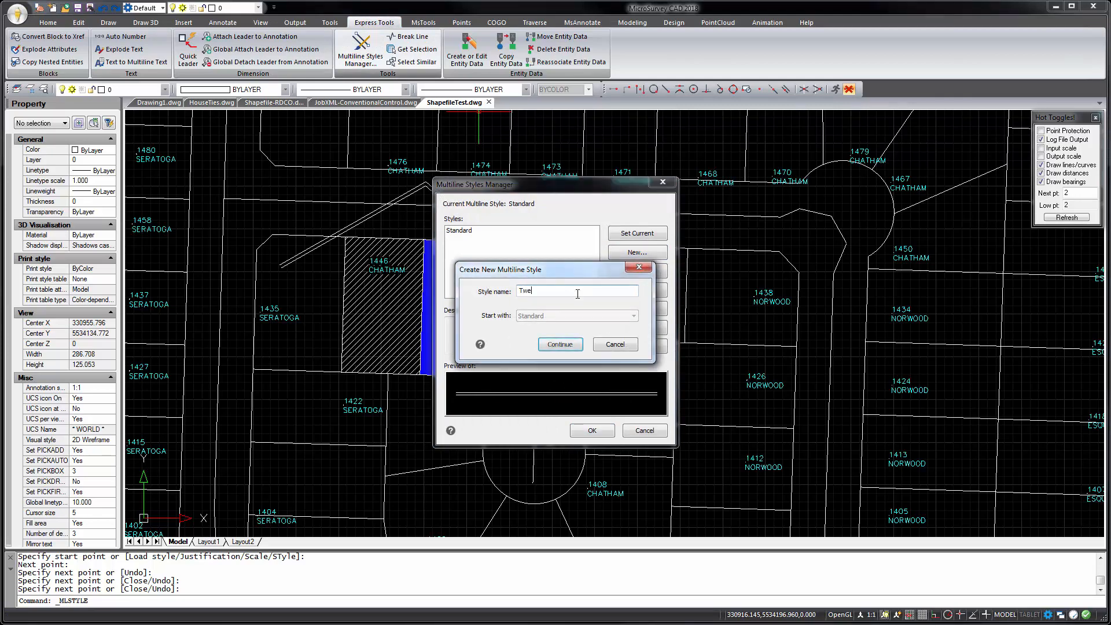
click(559, 343)
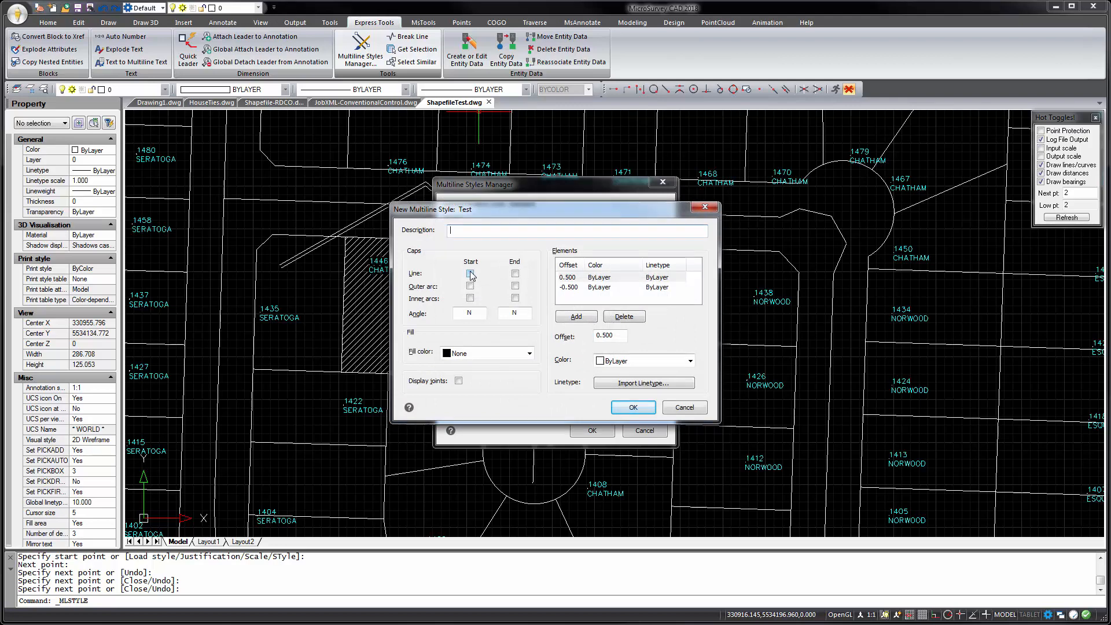
click(470, 274)
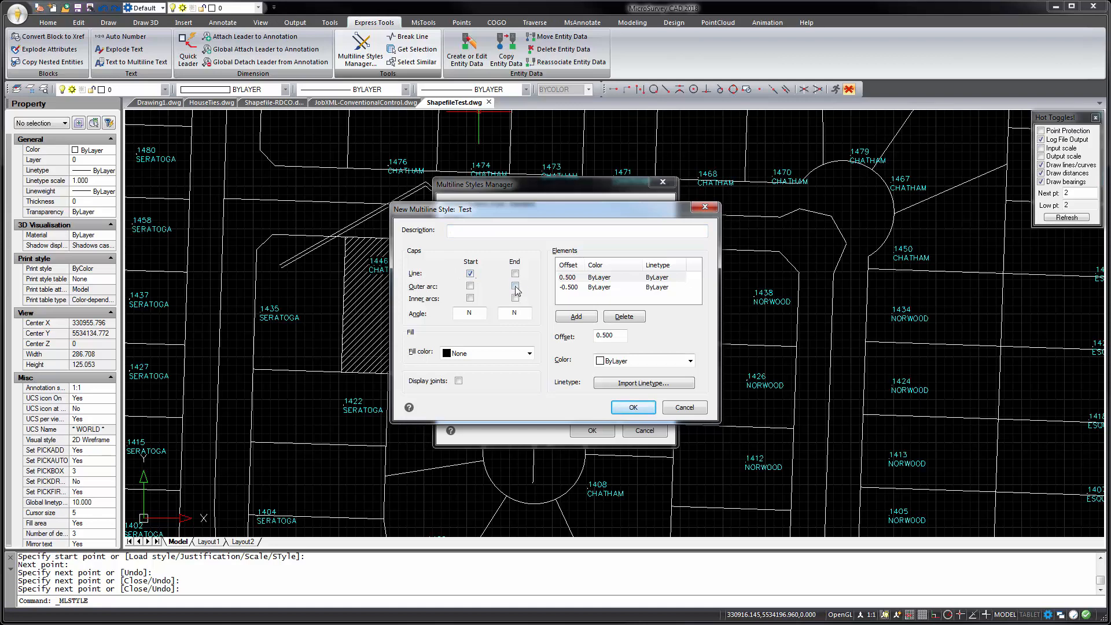
click(517, 285)
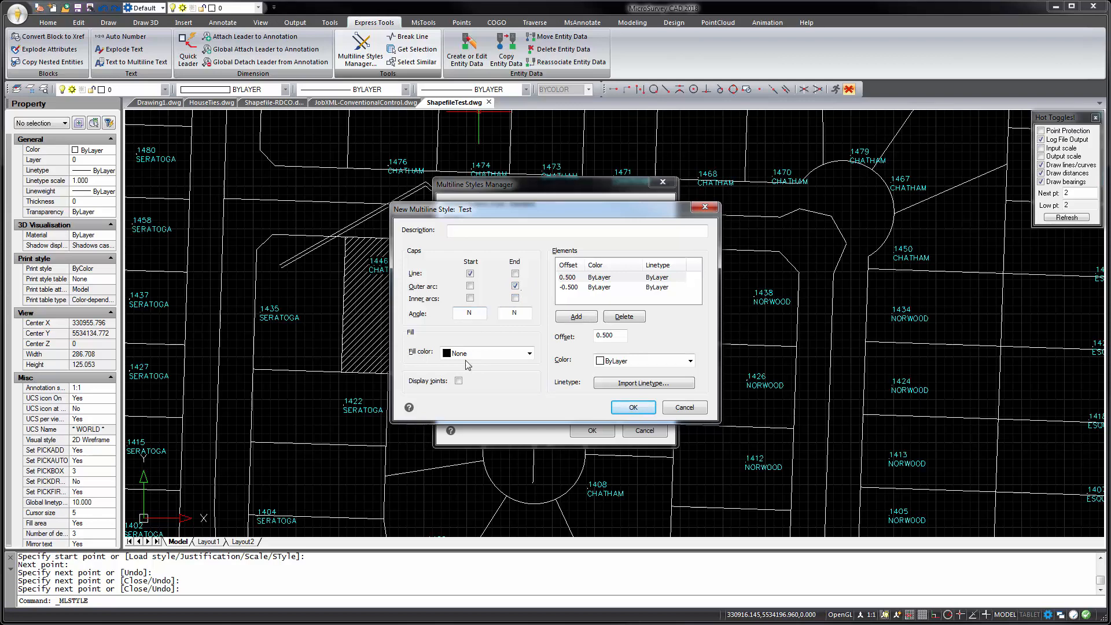
click(459, 381)
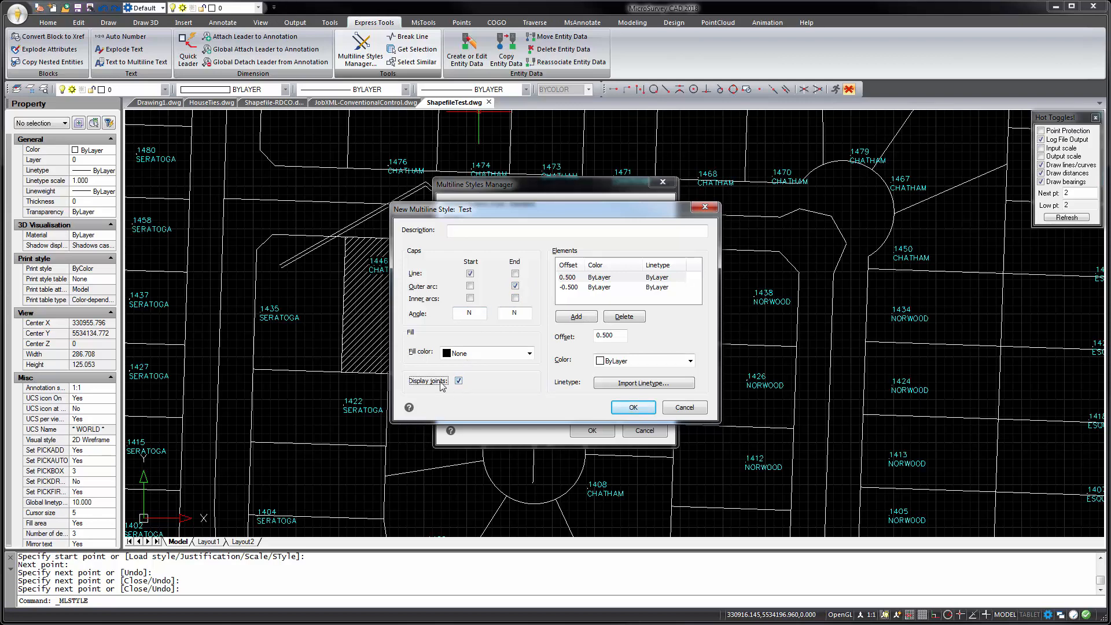
Step: Set the top element offset to 2.000, add a red 0.000 centre element, and save Test
click(624, 277)
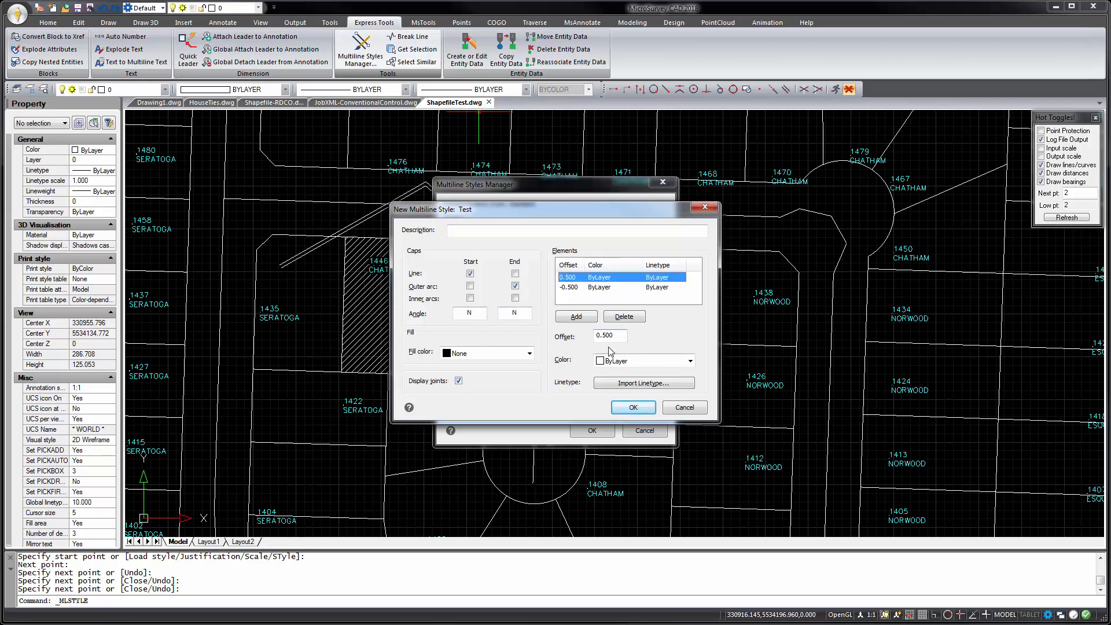
click(602, 287)
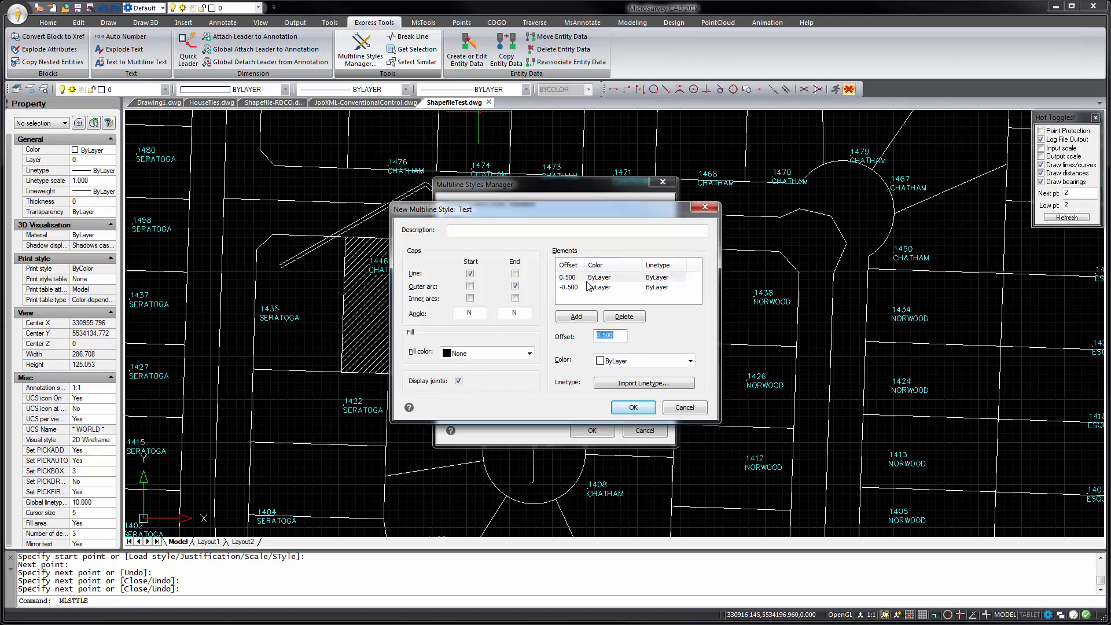
text(2.000)
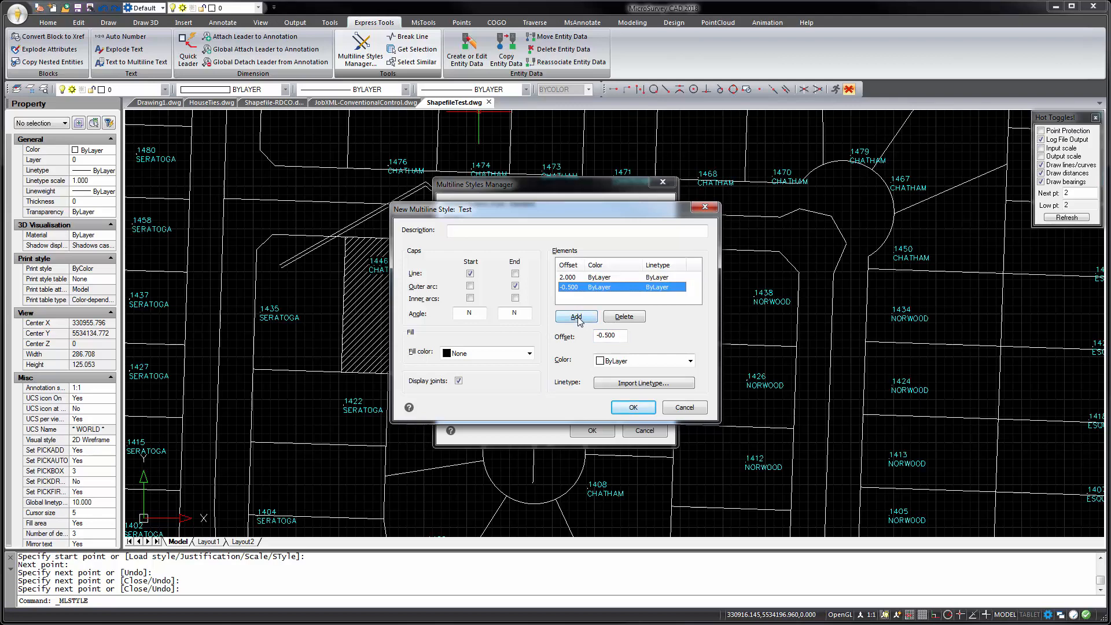
click(576, 316)
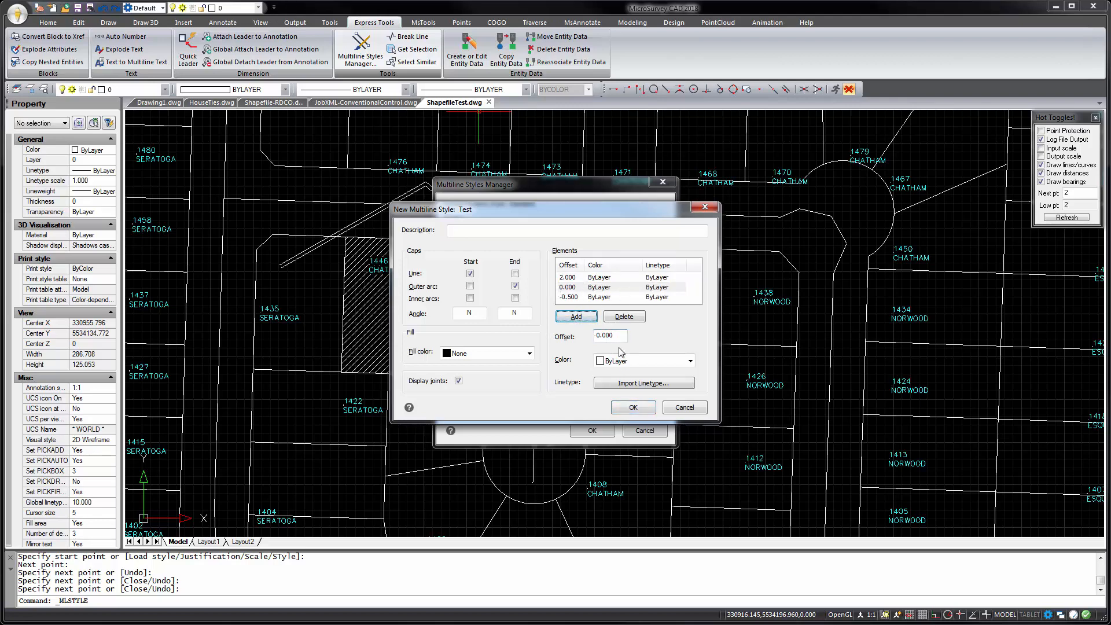
click(642, 360)
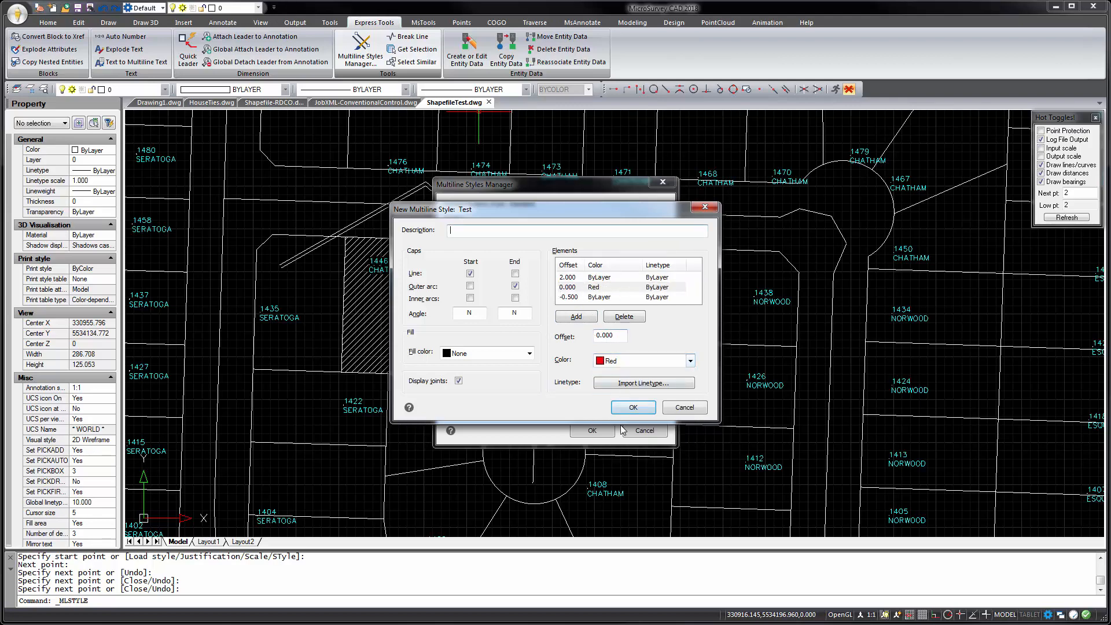
click(632, 407)
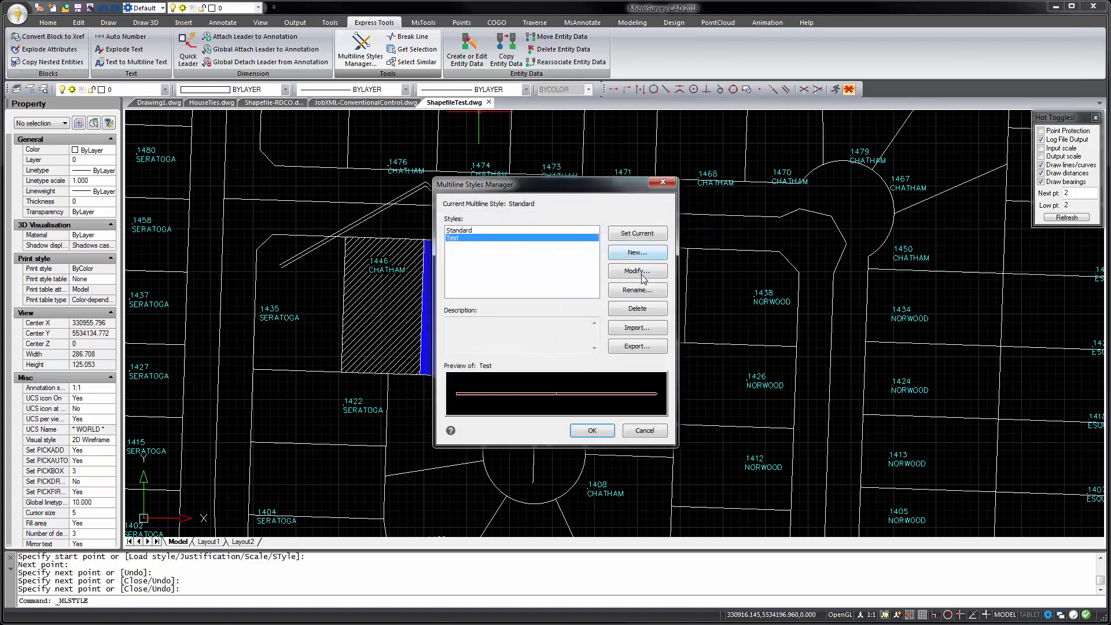
Step: Make Test the current multiline style and draw a red-centred zigzag multiline above the first
click(635, 232)
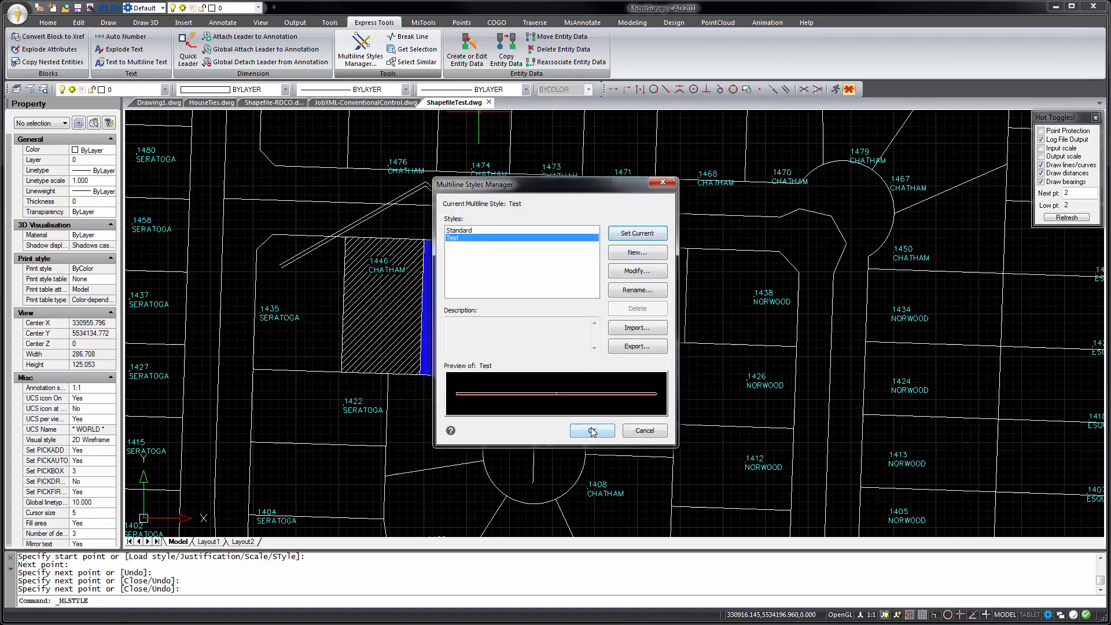
click(590, 431)
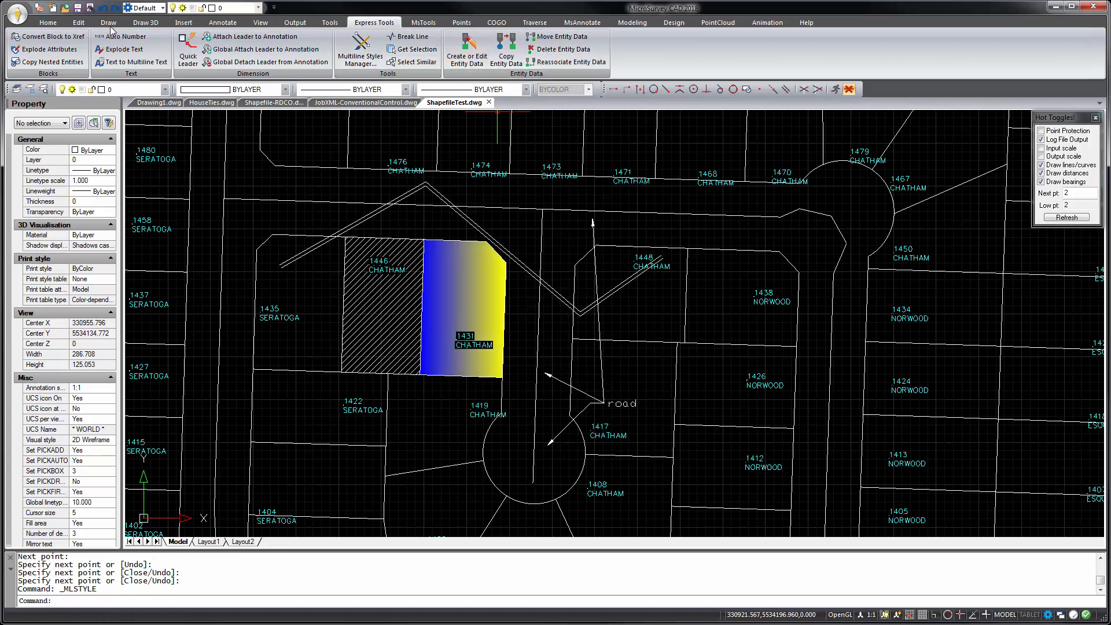
click(108, 22)
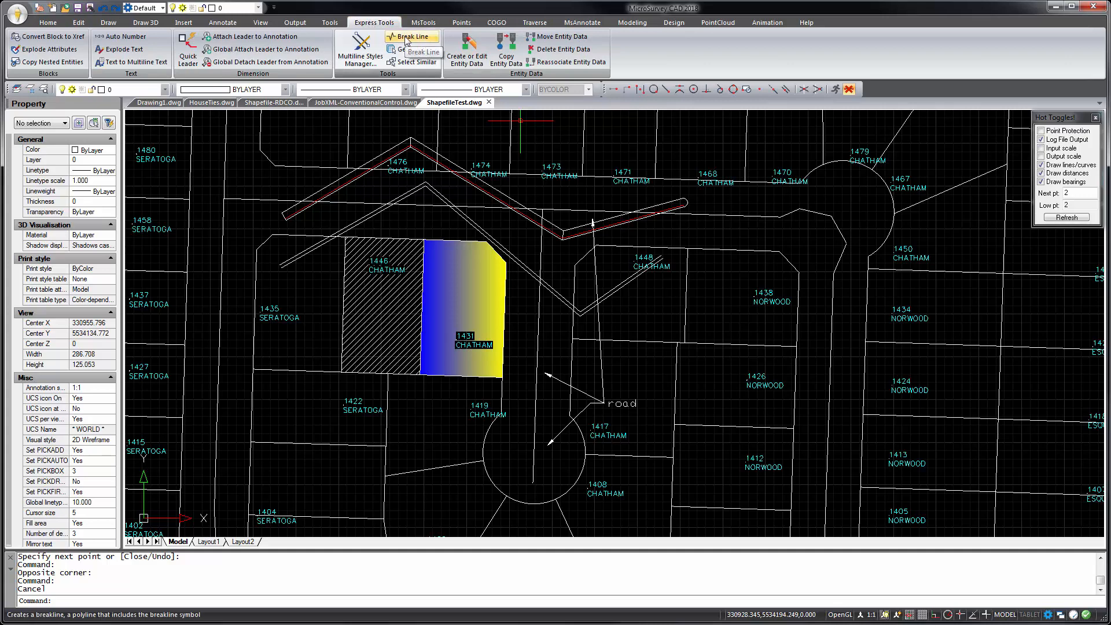
Step: Draw a break line across the upper lots with the zigzag symbol at its midpoint
click(411, 36)
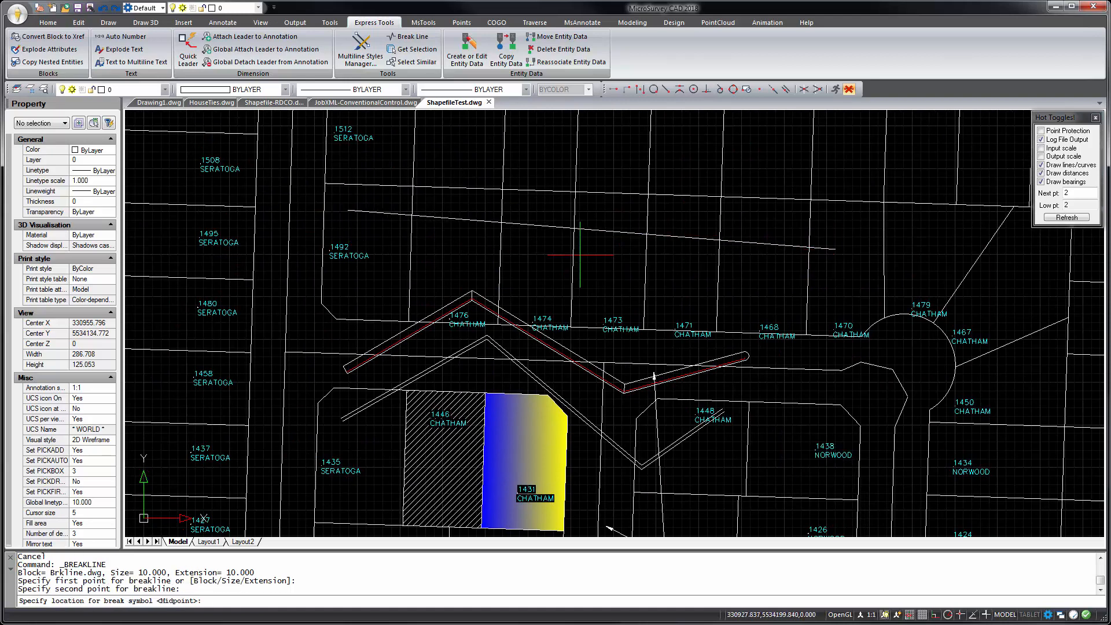
click(598, 227)
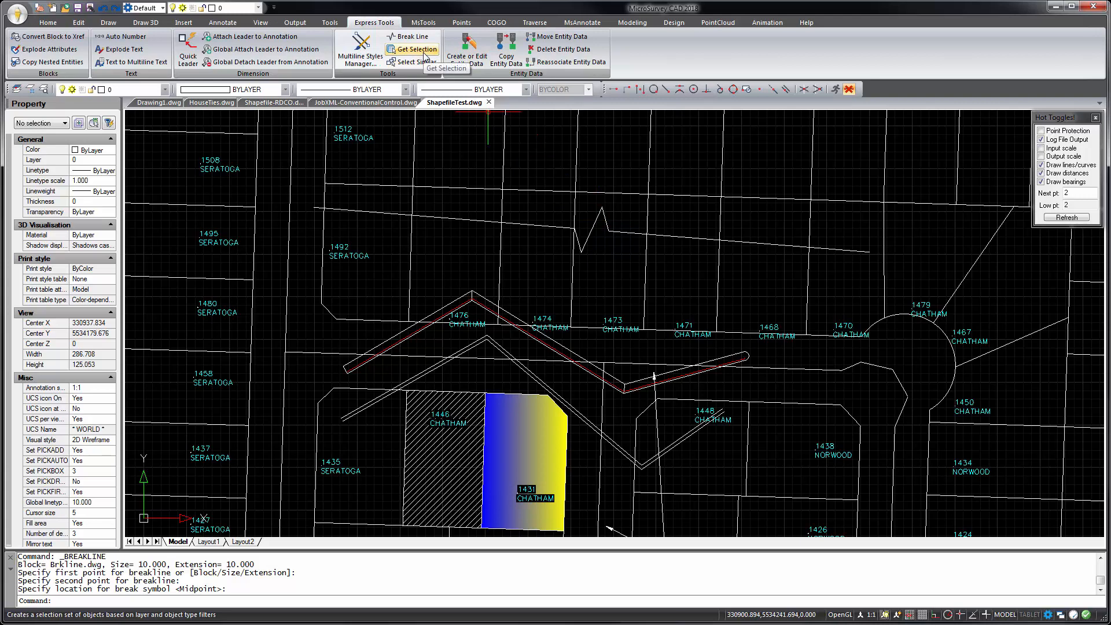
mouse_move(425, 57)
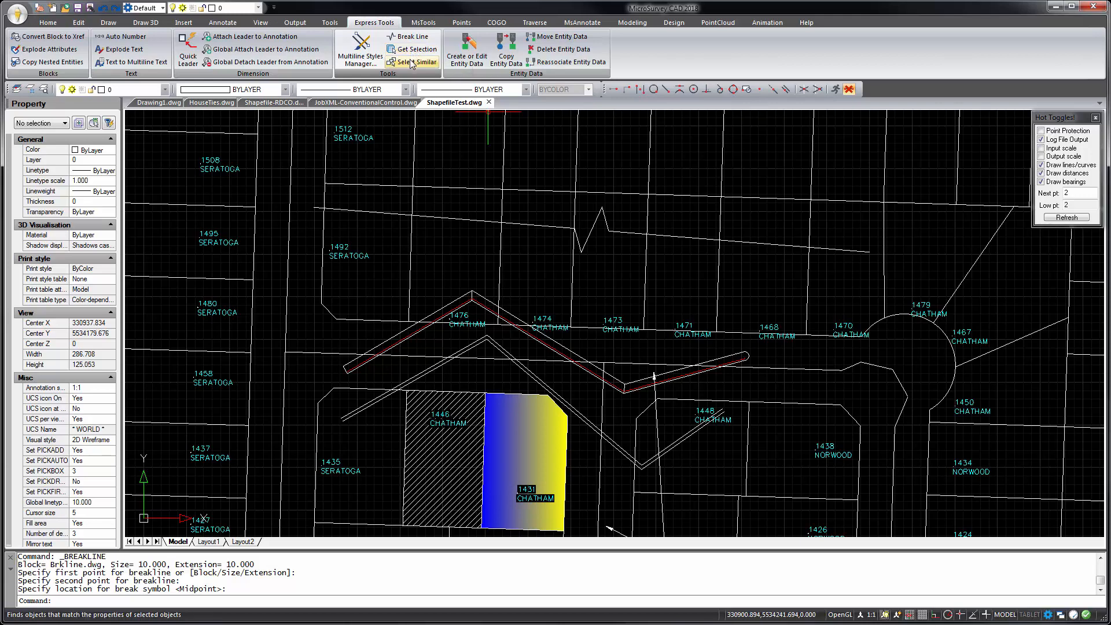
click(416, 61)
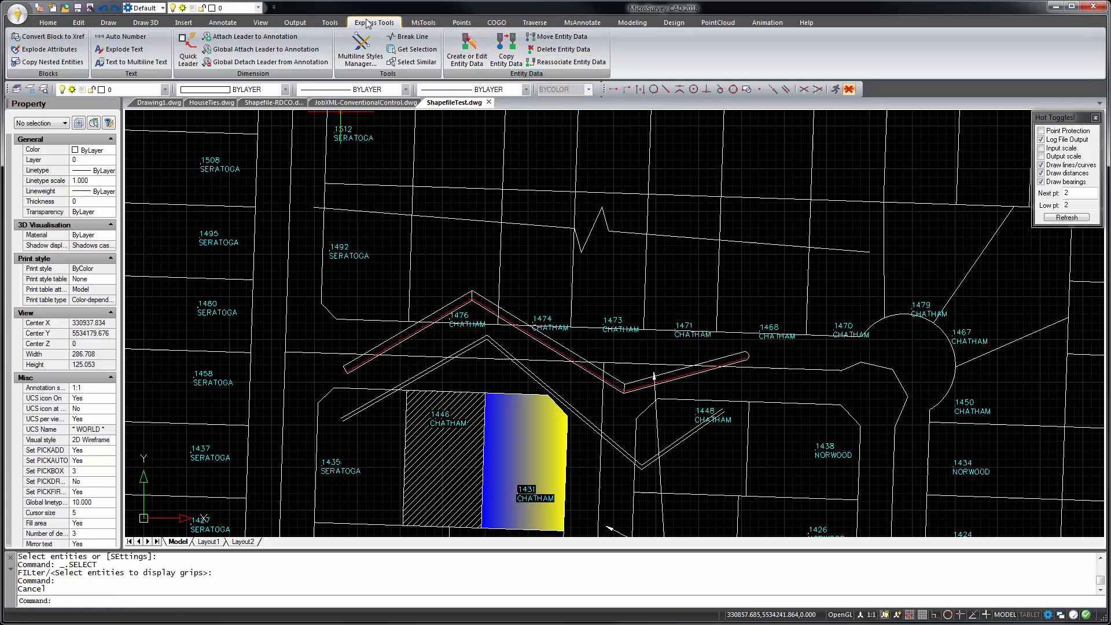
mouse_move(562, 36)
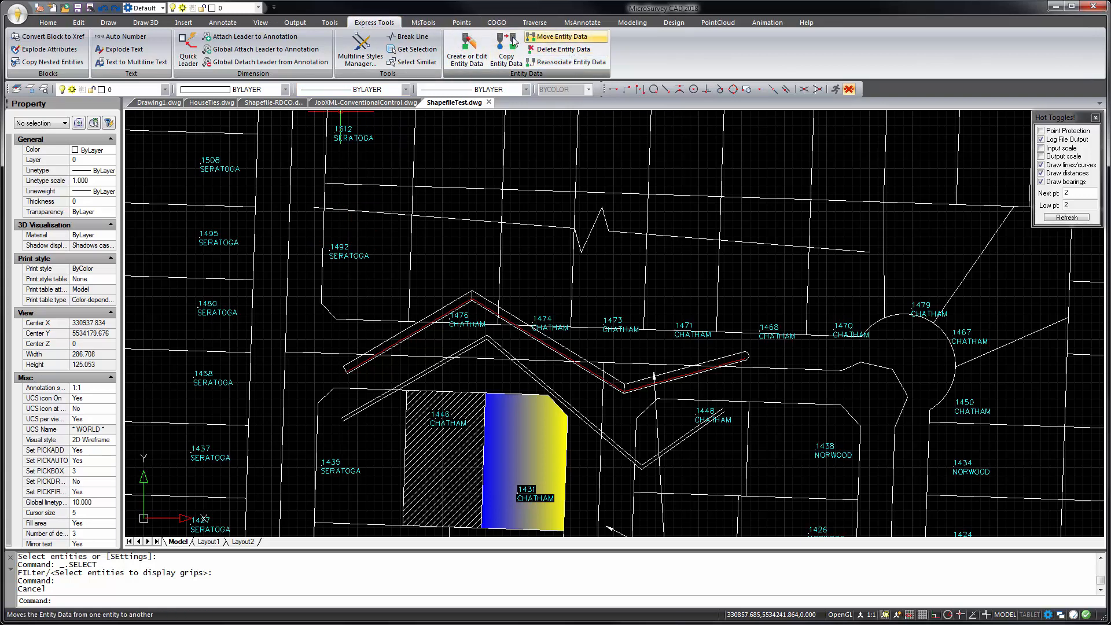